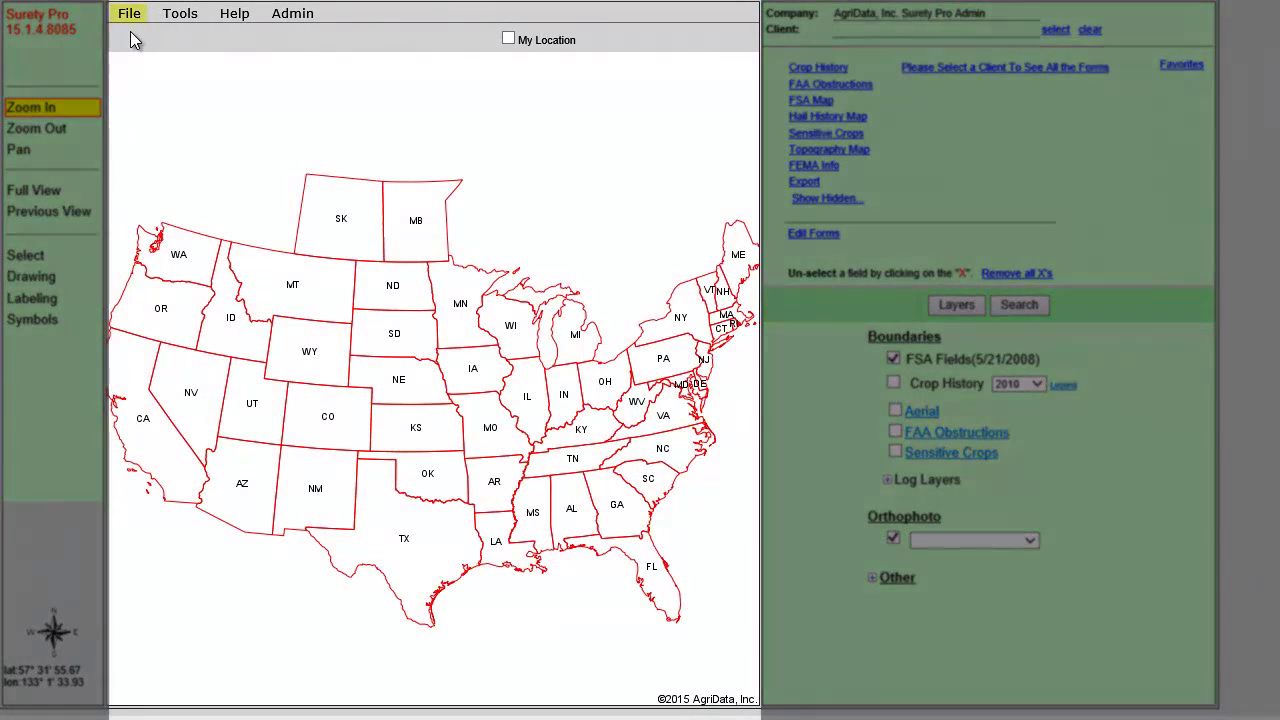
- Bring up the File menu's import options for as-applied logs, including SatLoc Log
left_click(128, 13)
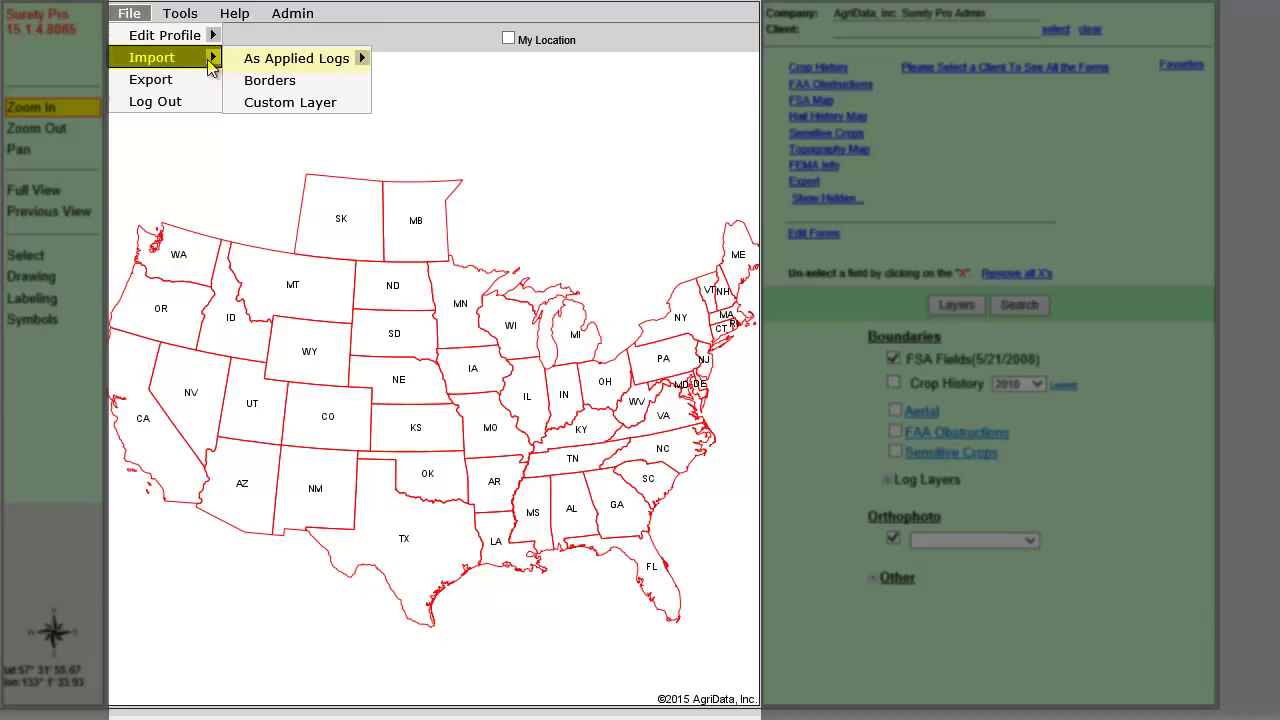
mouse_move(297, 58)
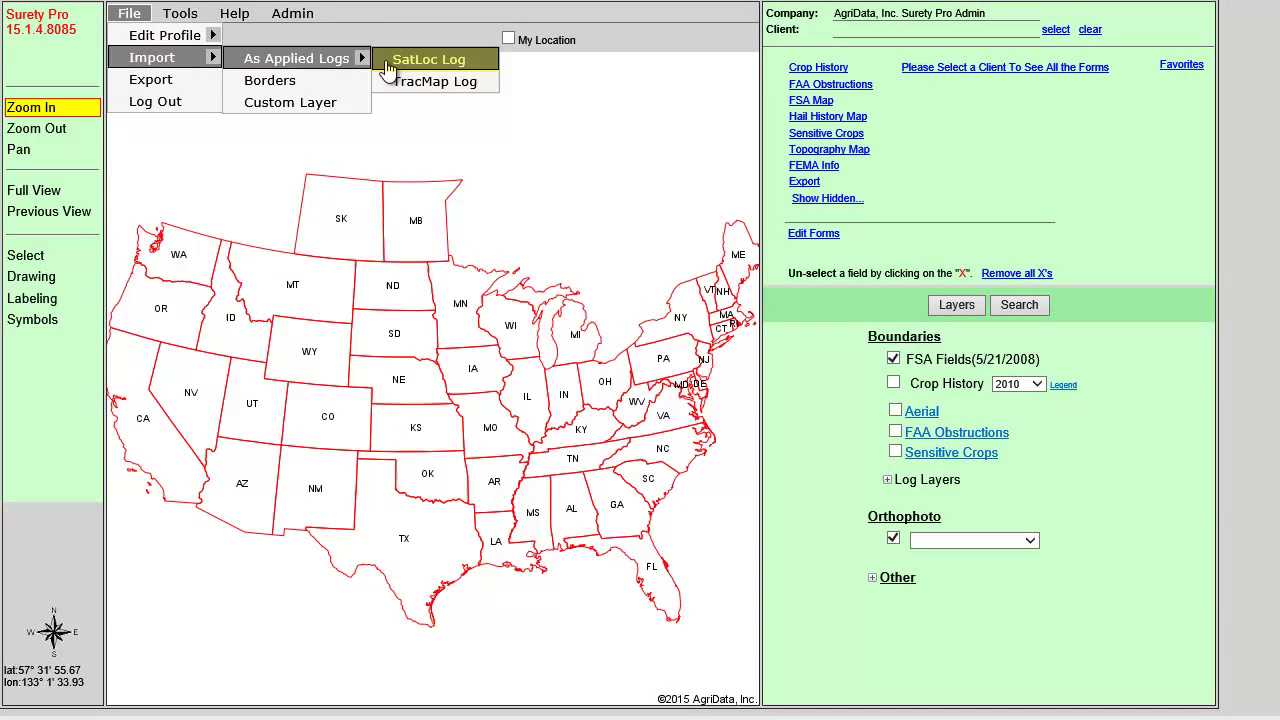
- Start a SatLoc log upload with zoom-to-log left checked, and browse for a .LOG file
left_click(435, 58)
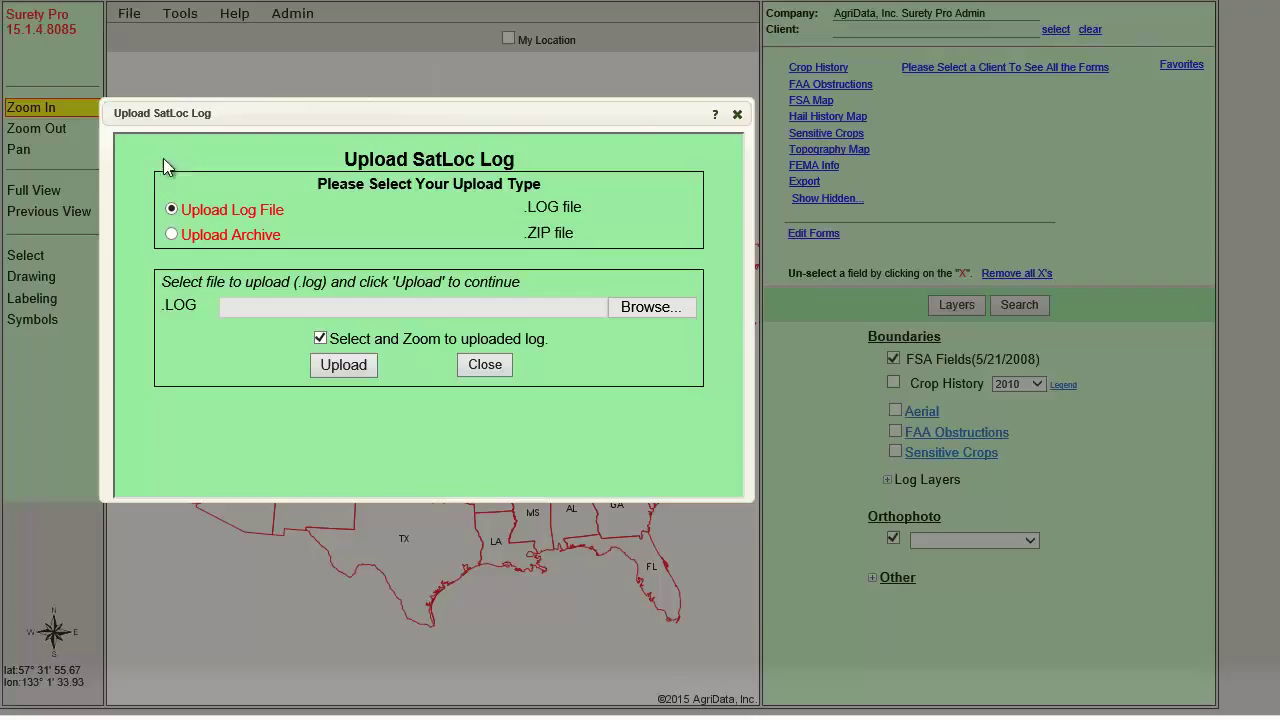
mouse_move(159, 213)
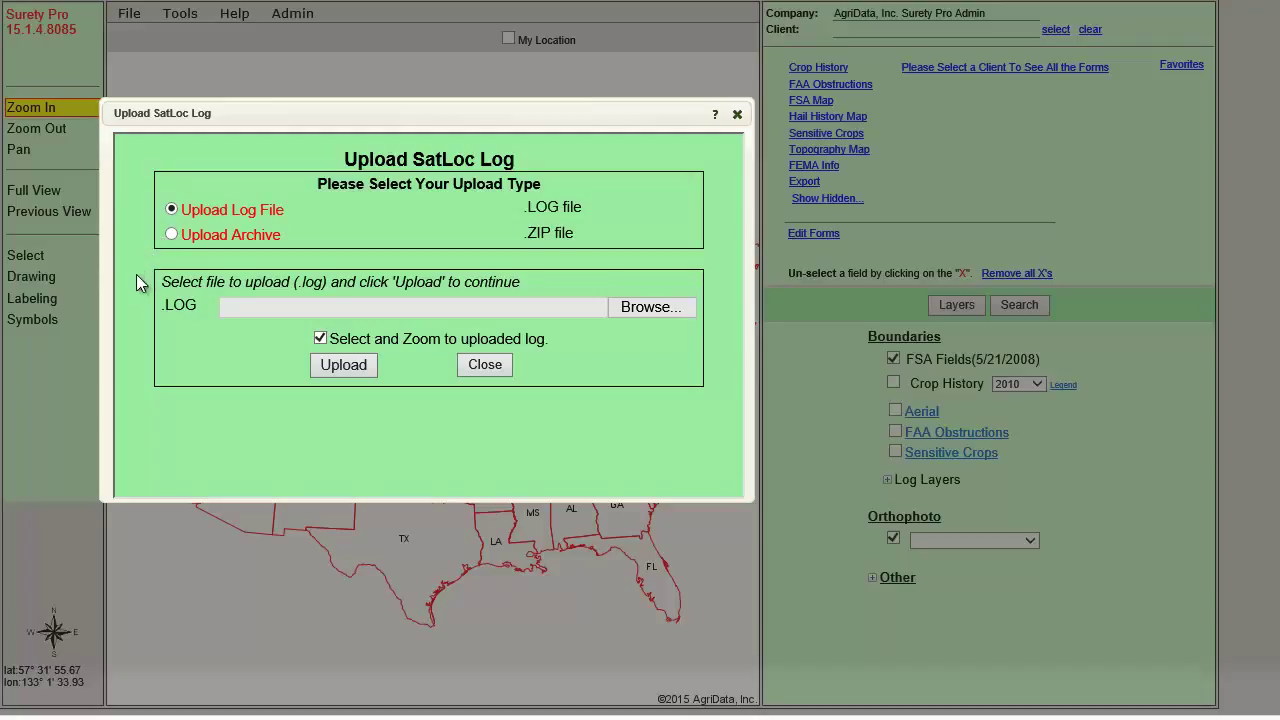
mouse_move(268, 352)
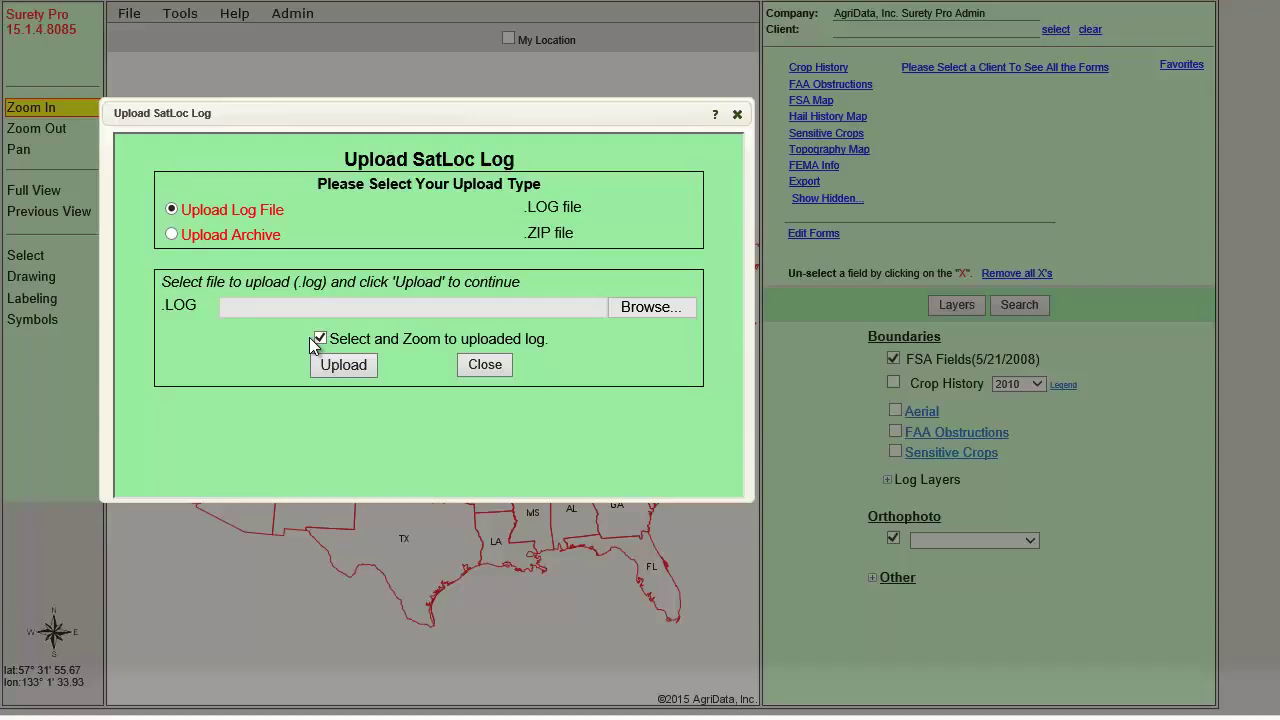
left_click(320, 338)
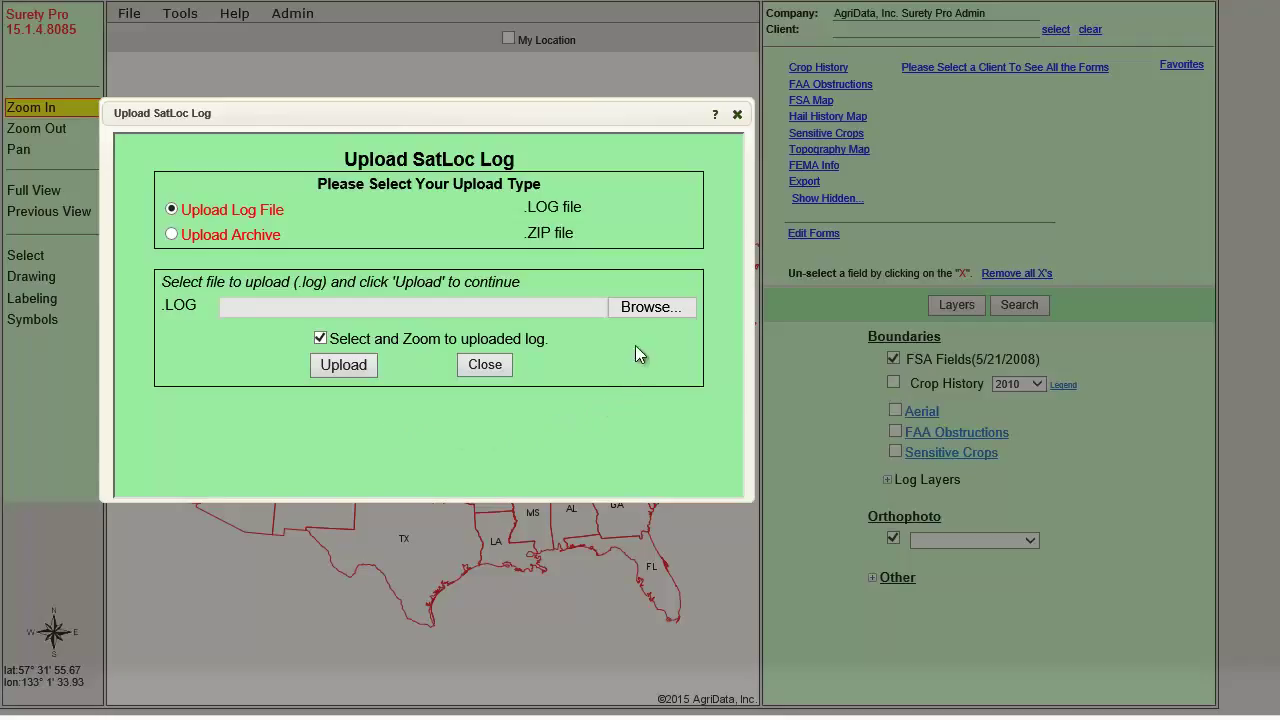
mouse_move(646, 313)
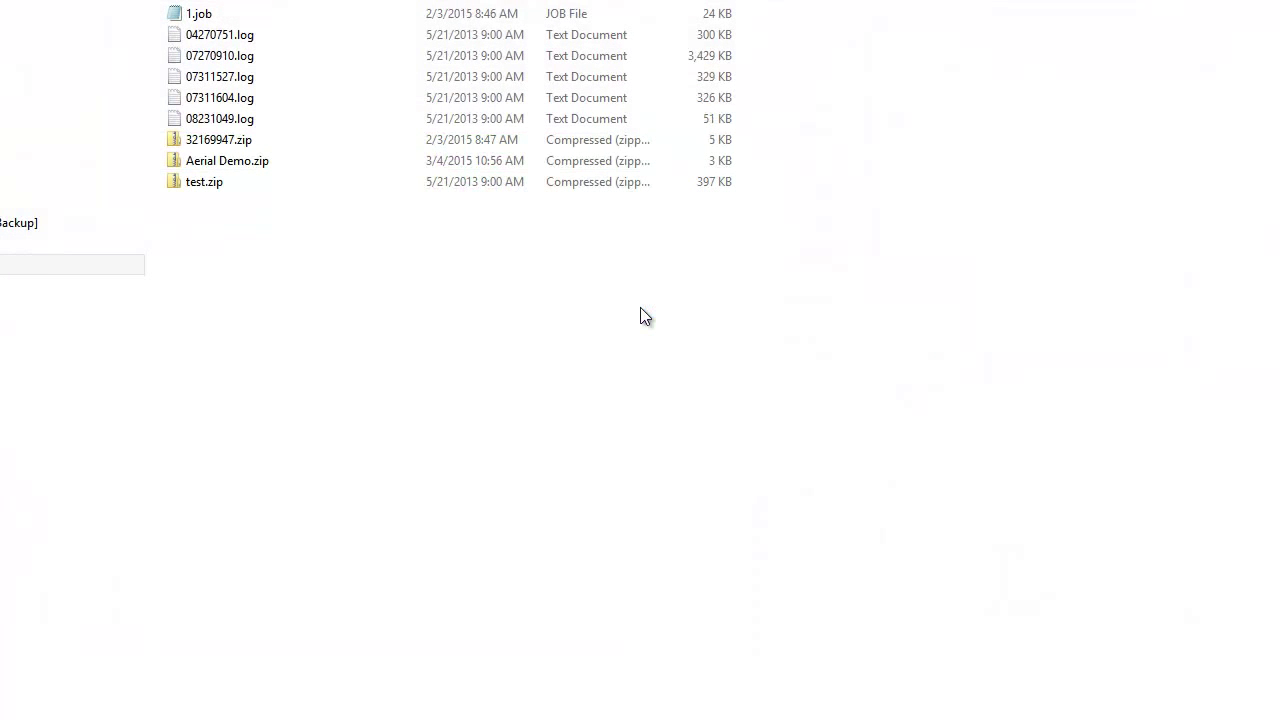
- Pick 04270751.log from the satlog test files folder for upload
left_click(220, 98)
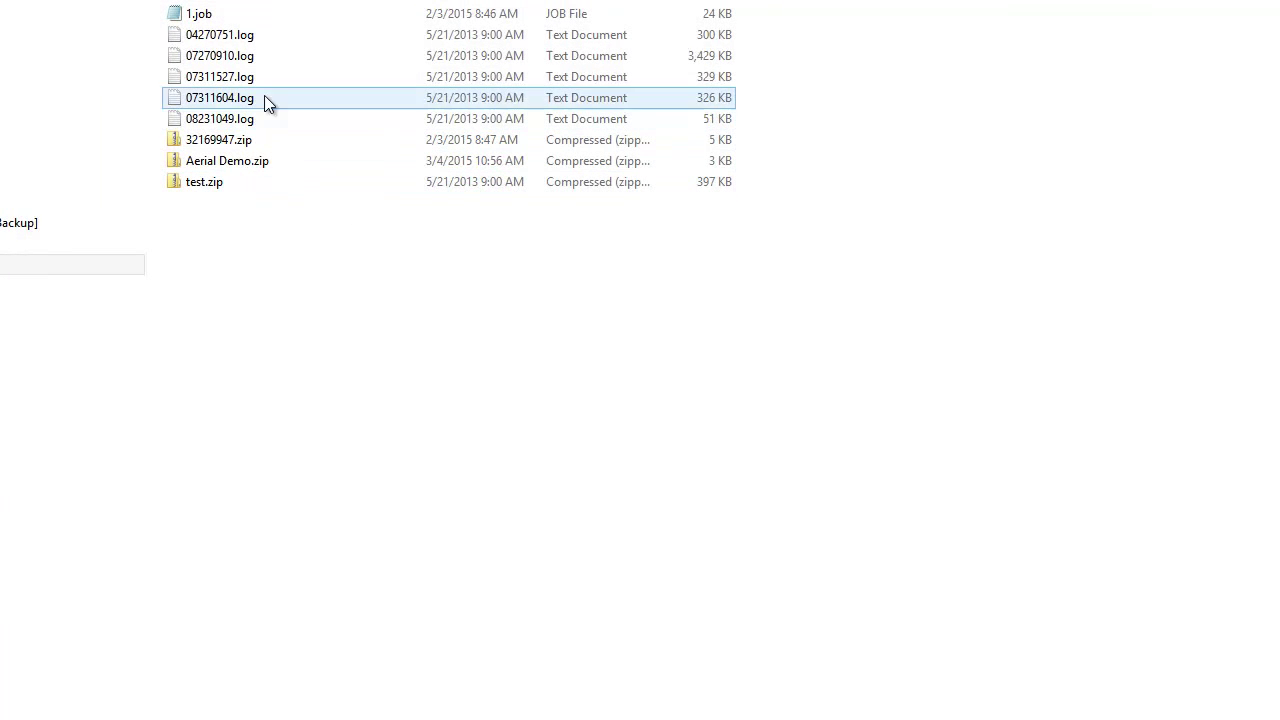
left_click(220, 36)
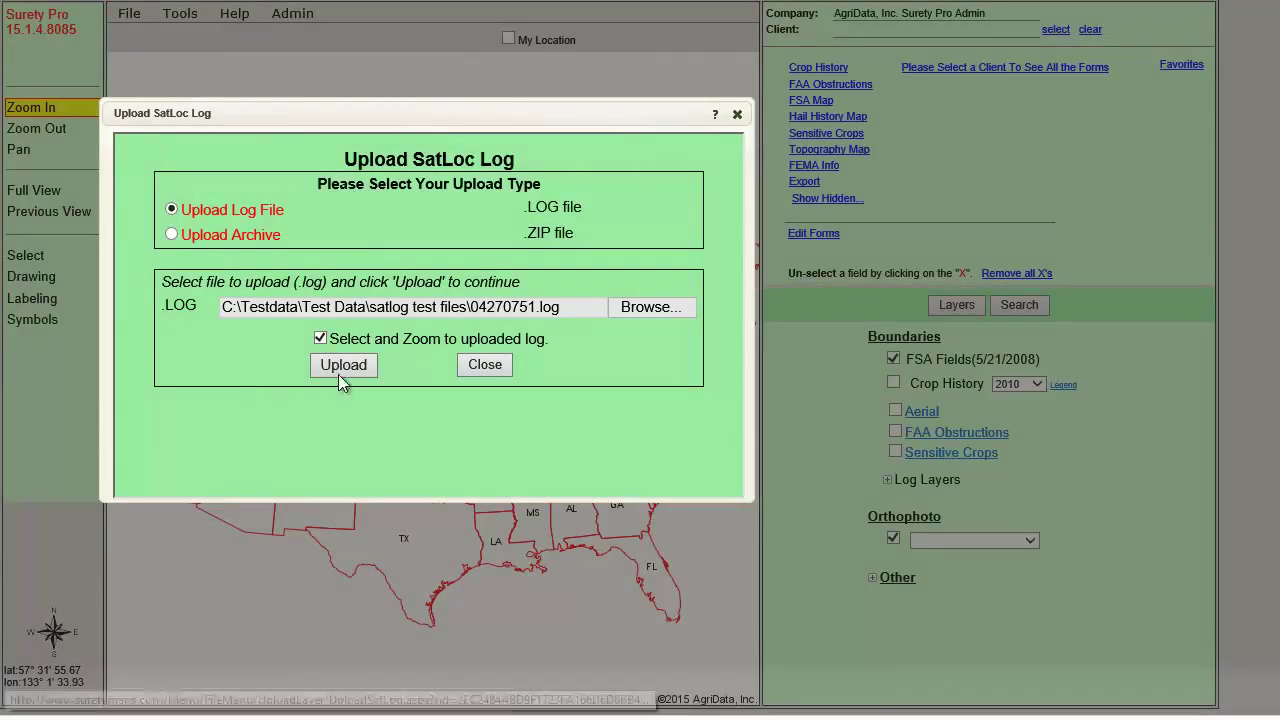
- Upload 04270751.log, dismiss the success message, and close the upload form to see the coverage
left_click(343, 365)
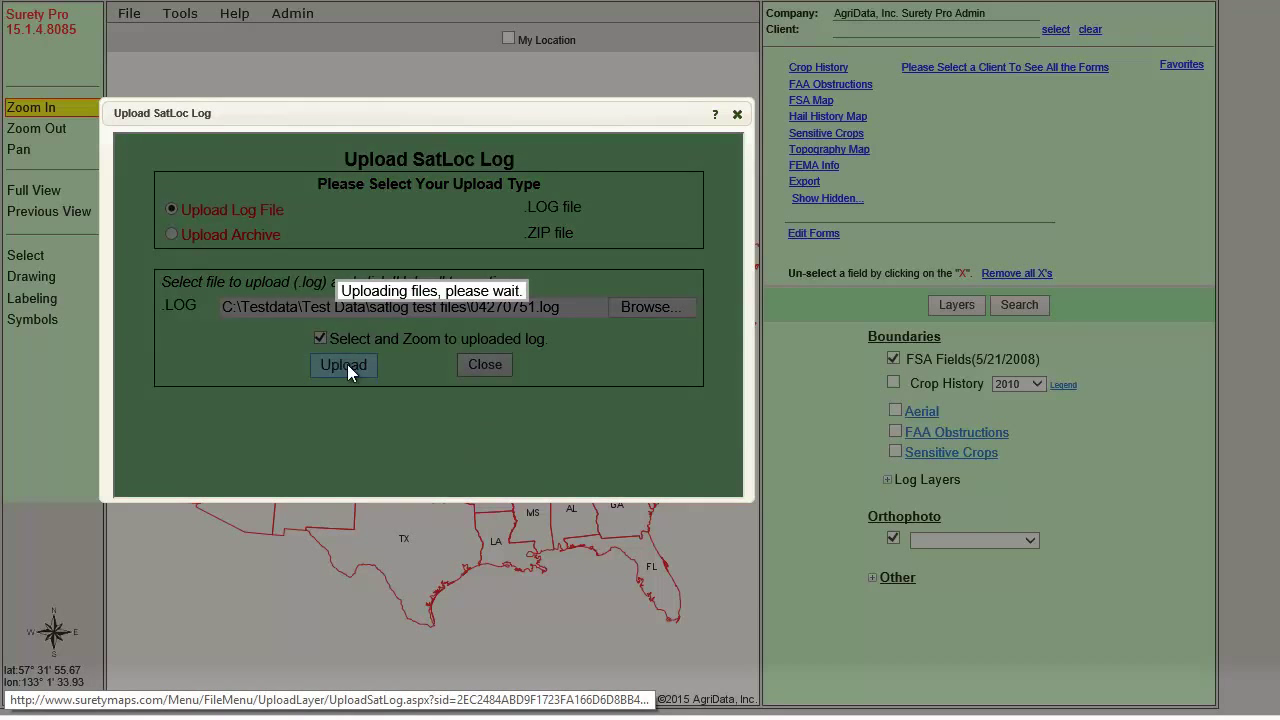
left_click(343, 365)
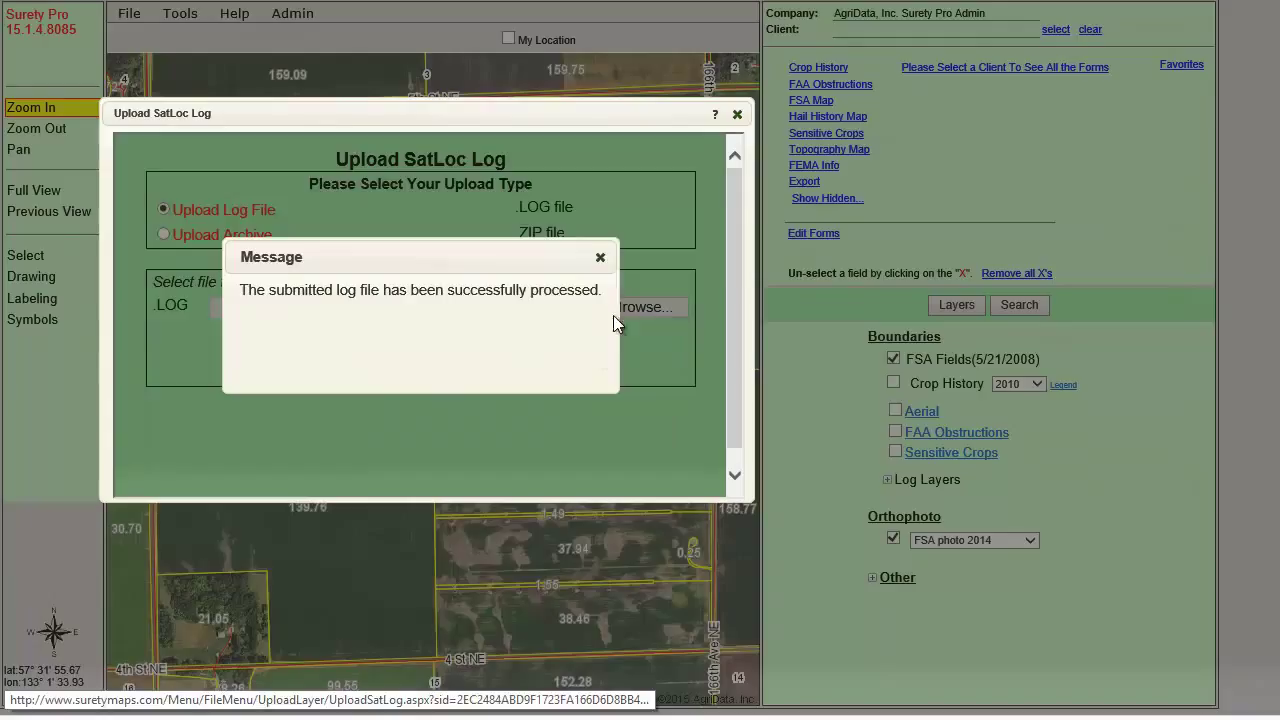
left_click(600, 257)
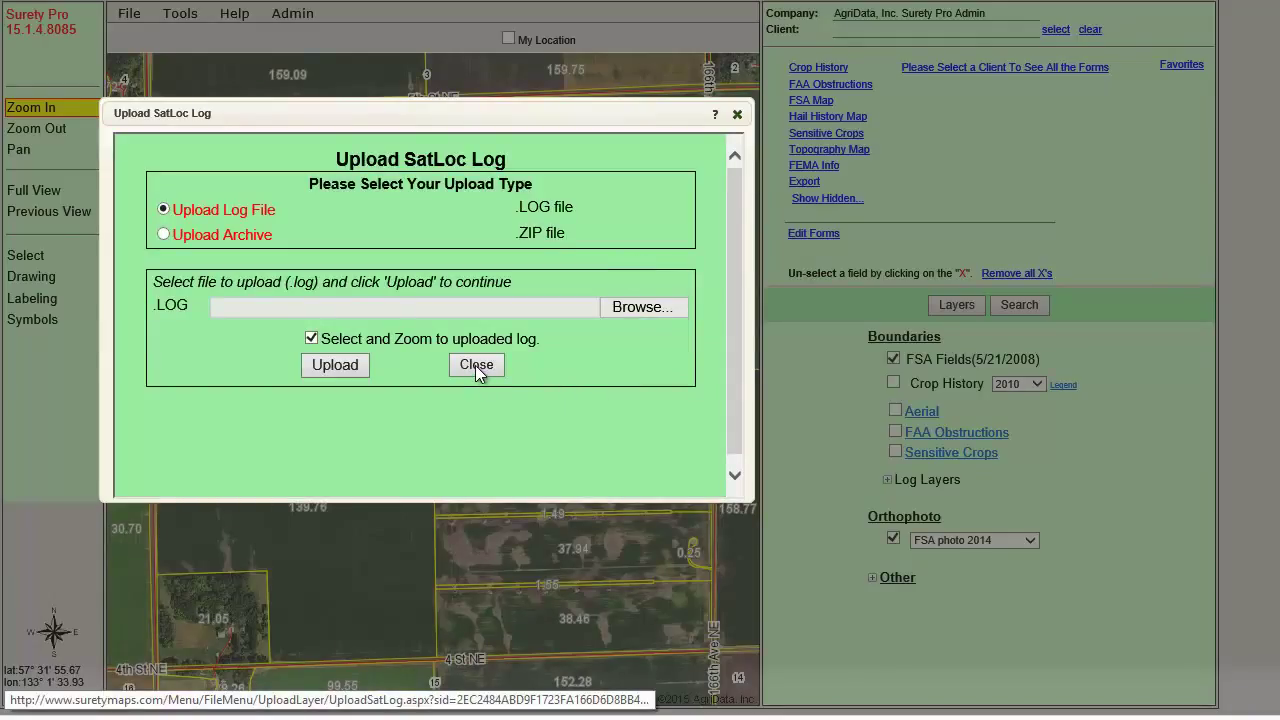
left_click(476, 365)
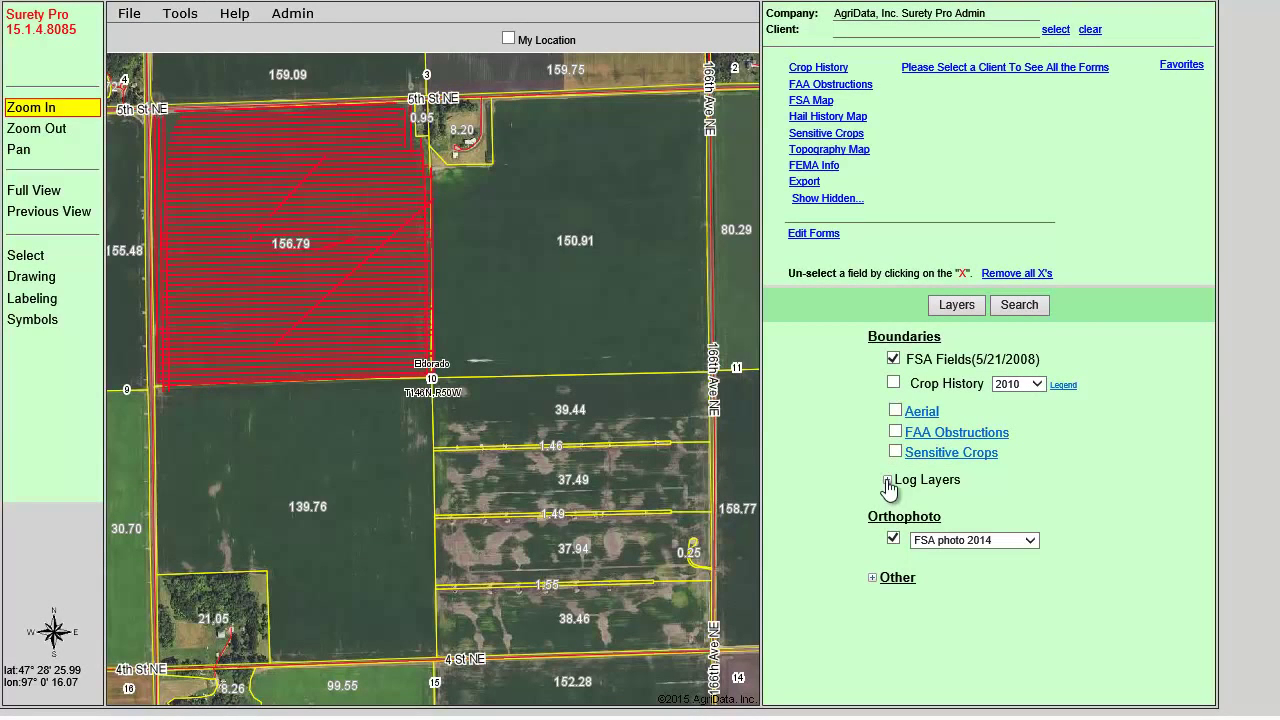
- Toggle the spray path, flight path and Spray Swath + 10% layers, then preview the Aerial Map
left_click(886, 482)
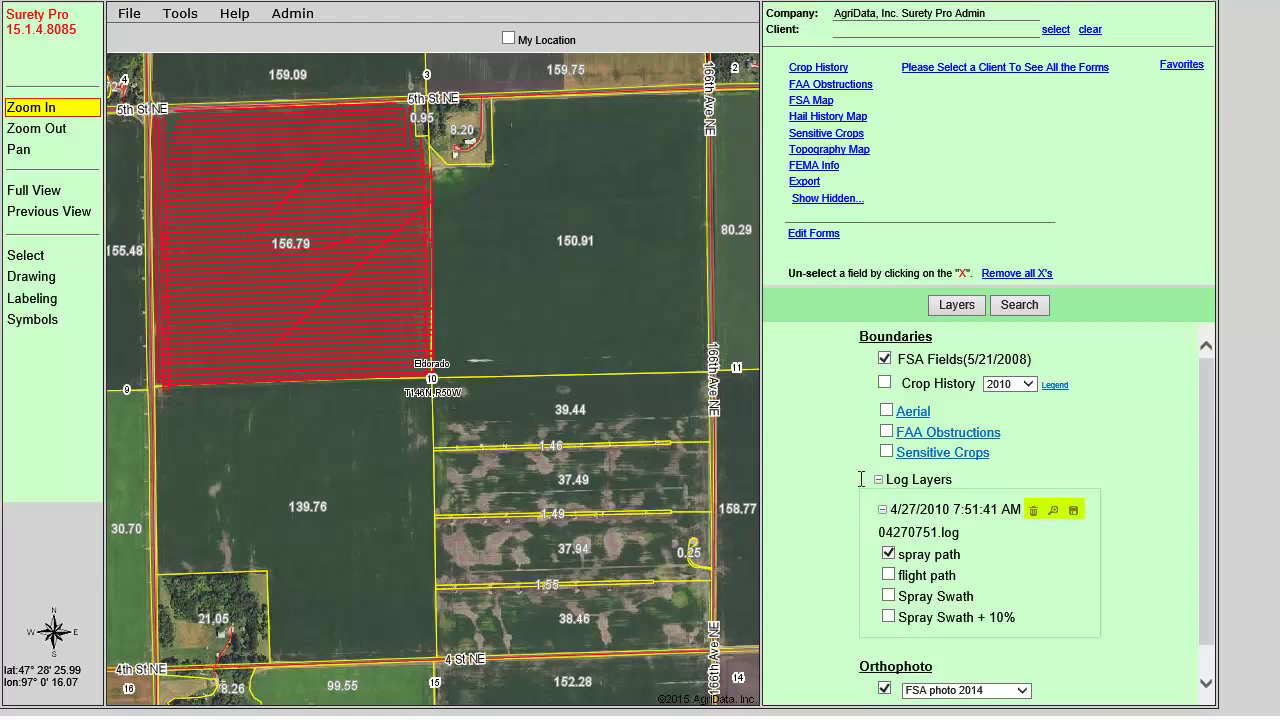
mouse_move(1030, 532)
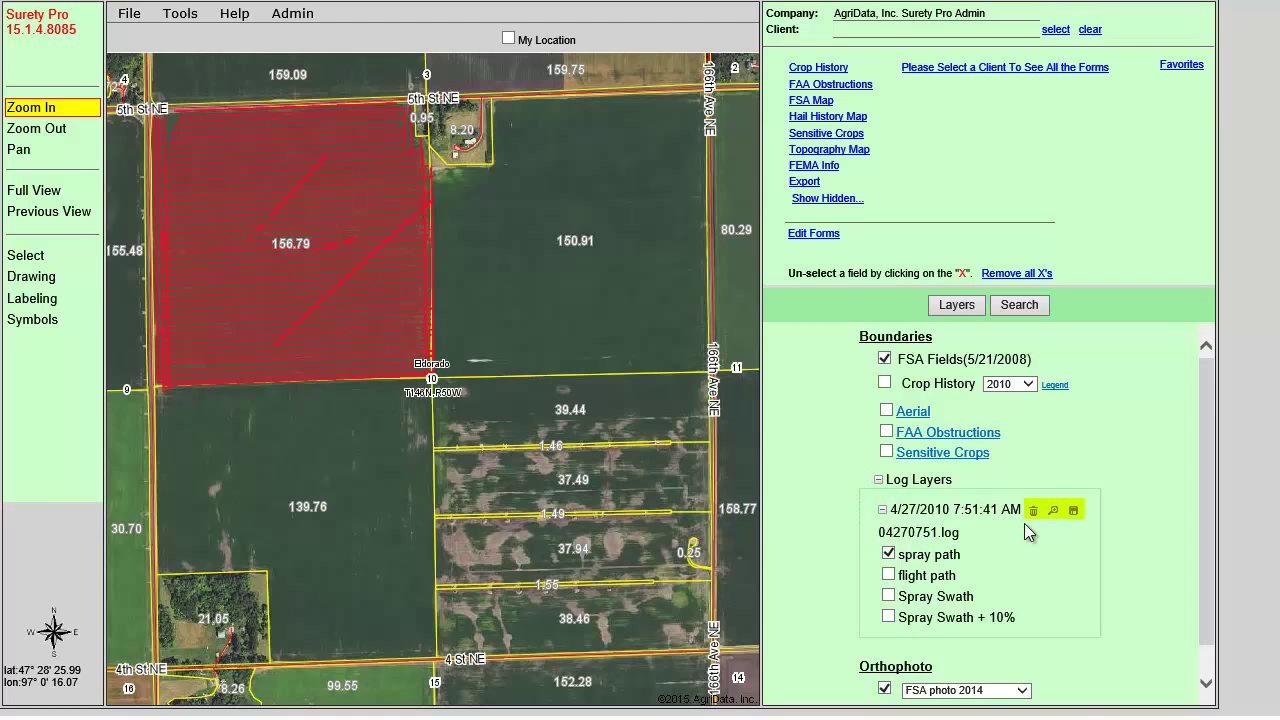
mouse_move(1053, 510)
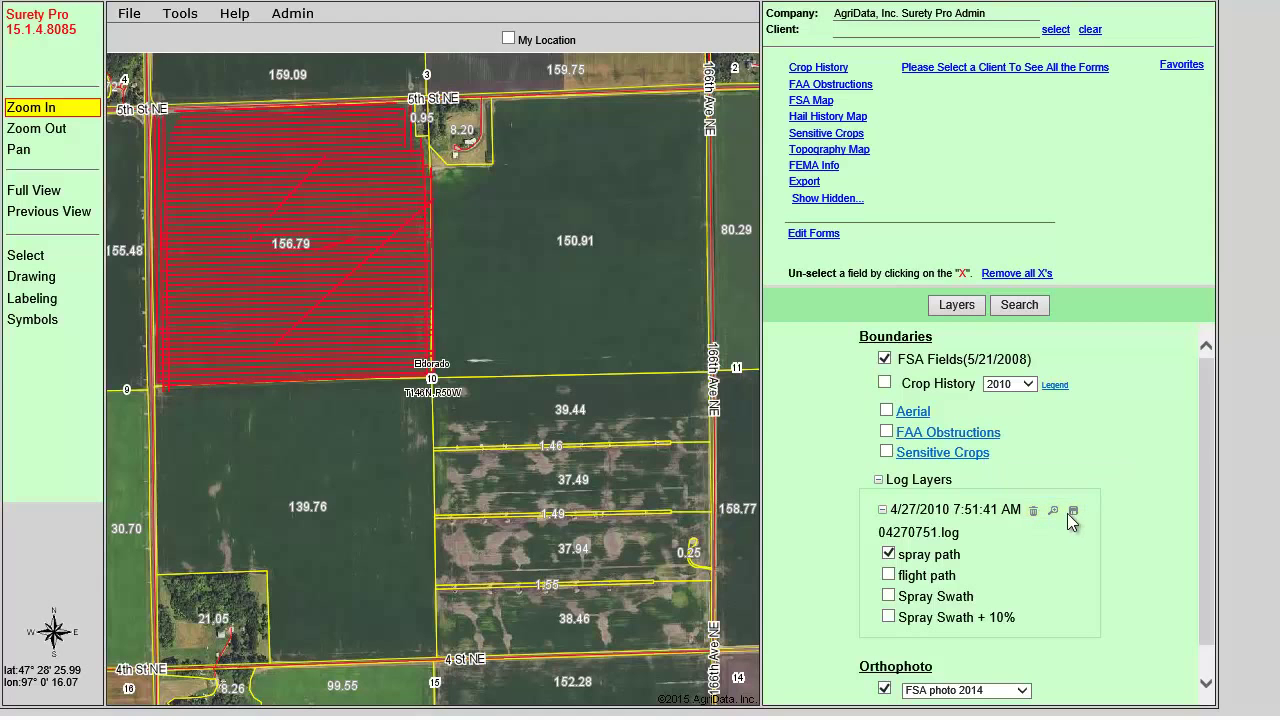
left_click(888, 554)
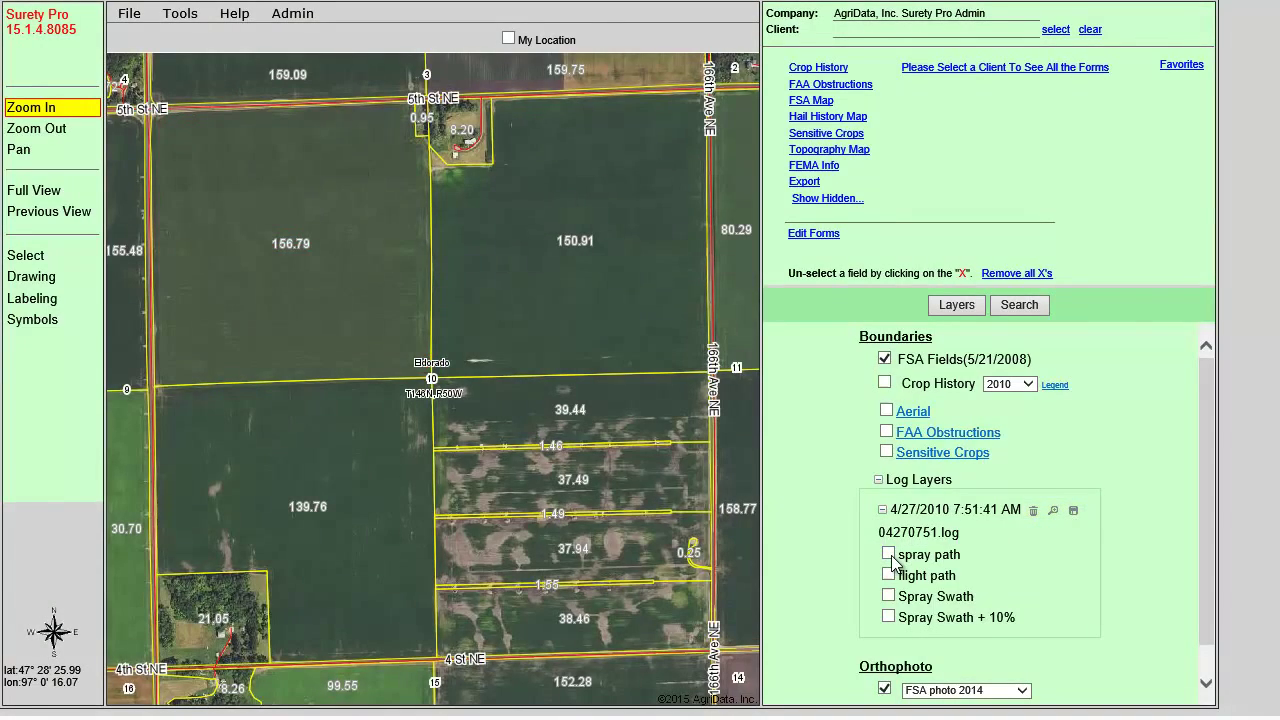
left_click(888, 575)
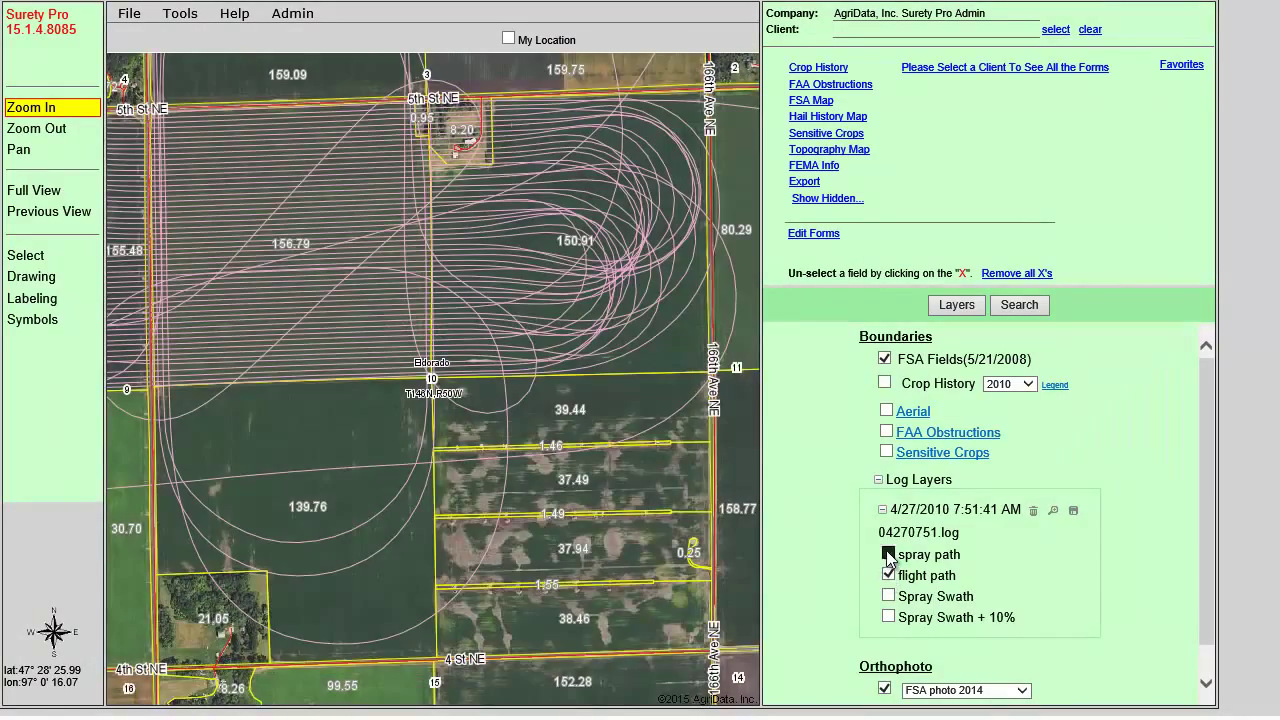
left_click(888, 575)
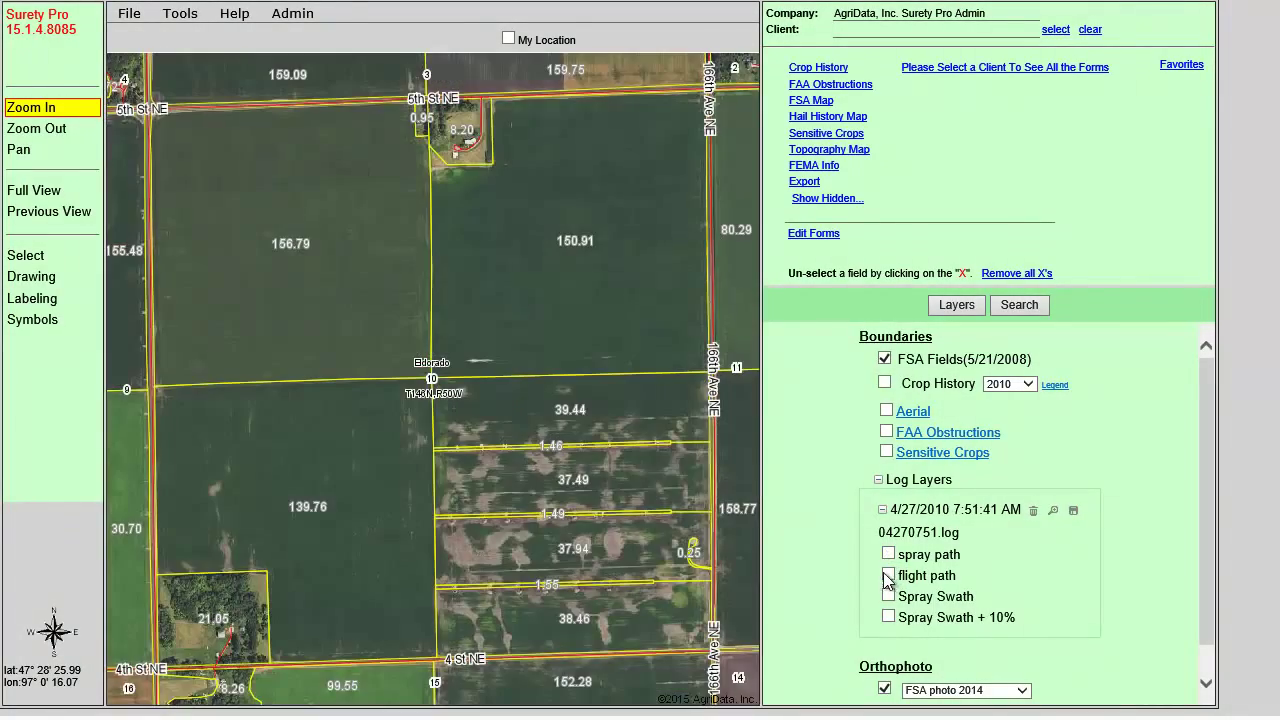
left_click(888, 617)
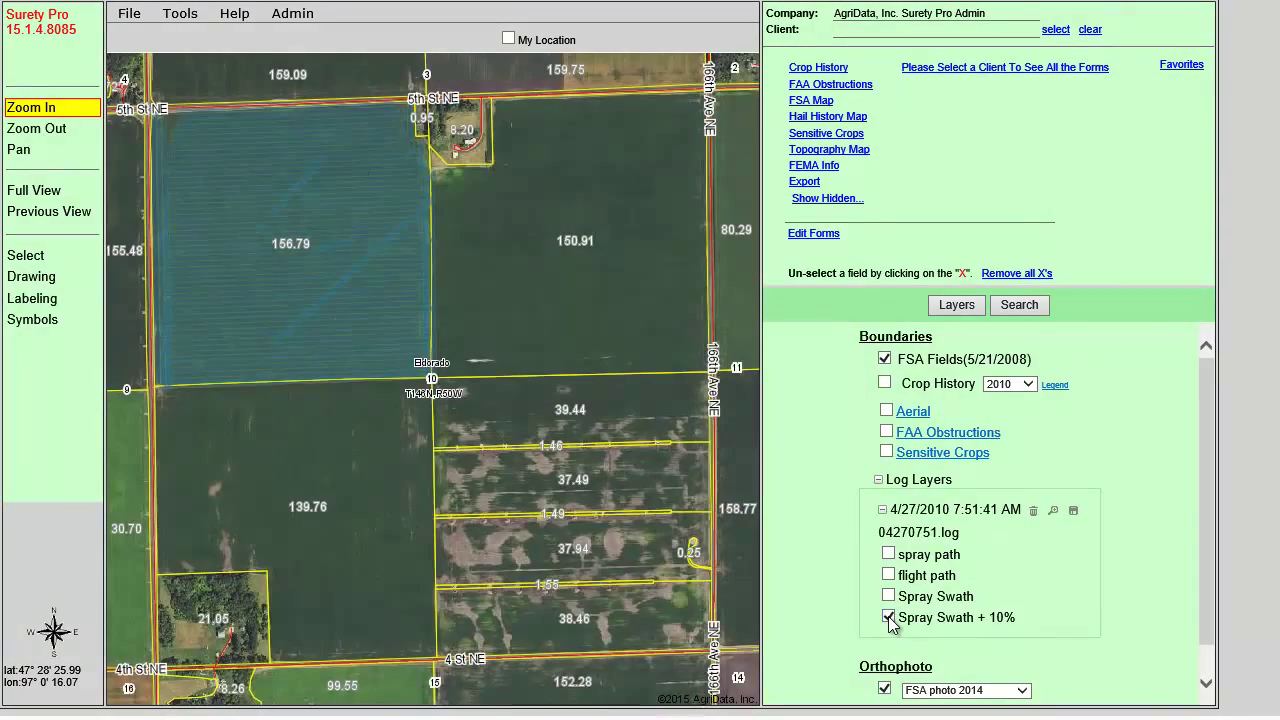
left_click(887, 617)
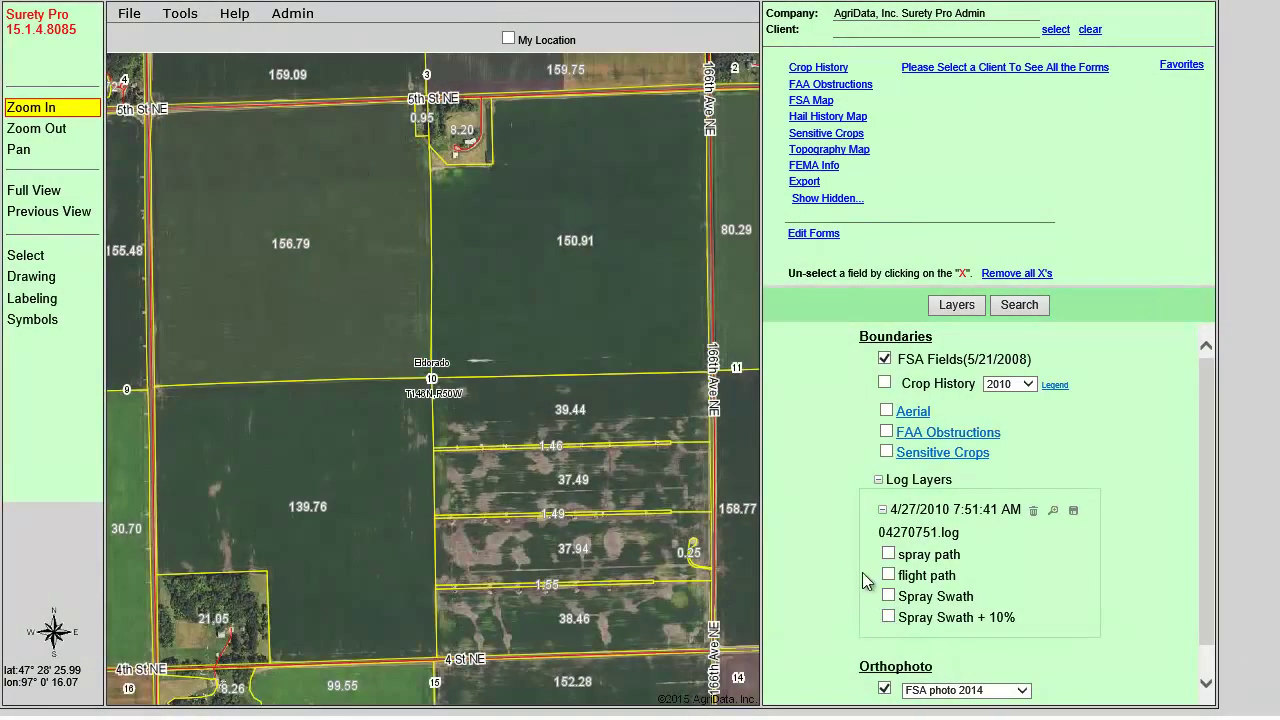
left_click(888, 553)
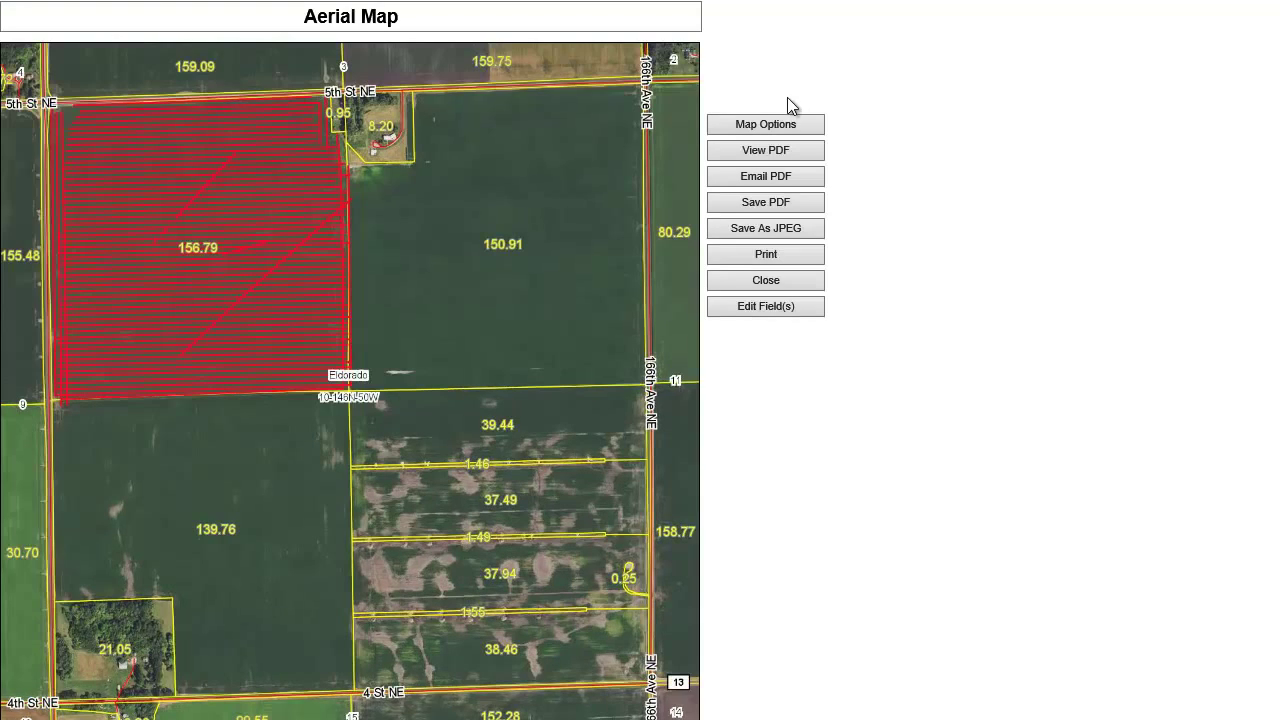
mouse_move(851, 281)
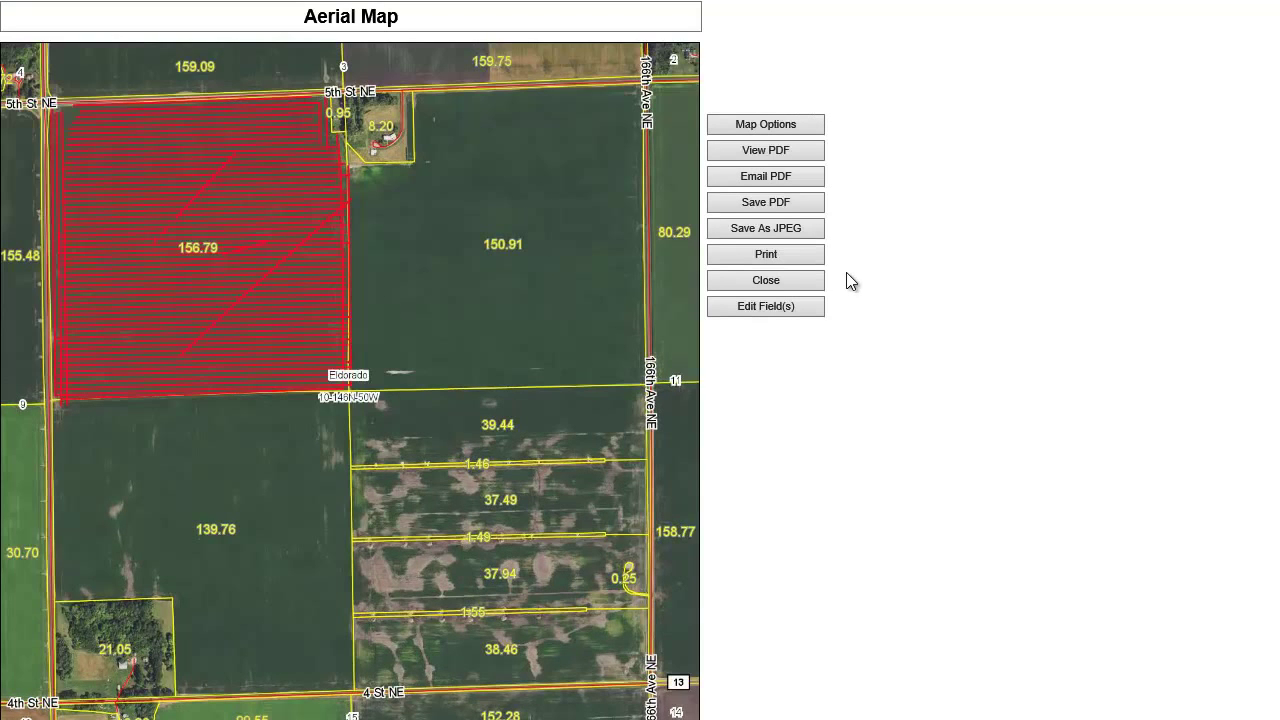
left_click(765, 280)
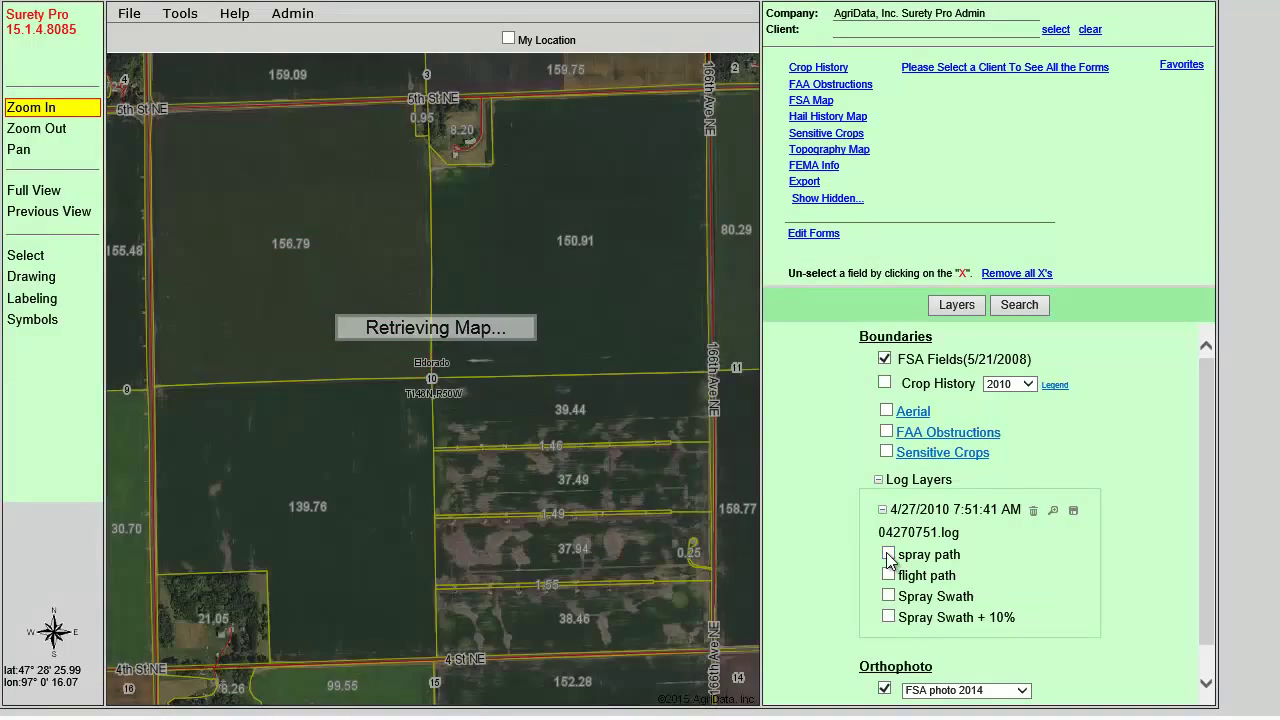
- Select client John Smith with crop year 2010
left_click(888, 554)
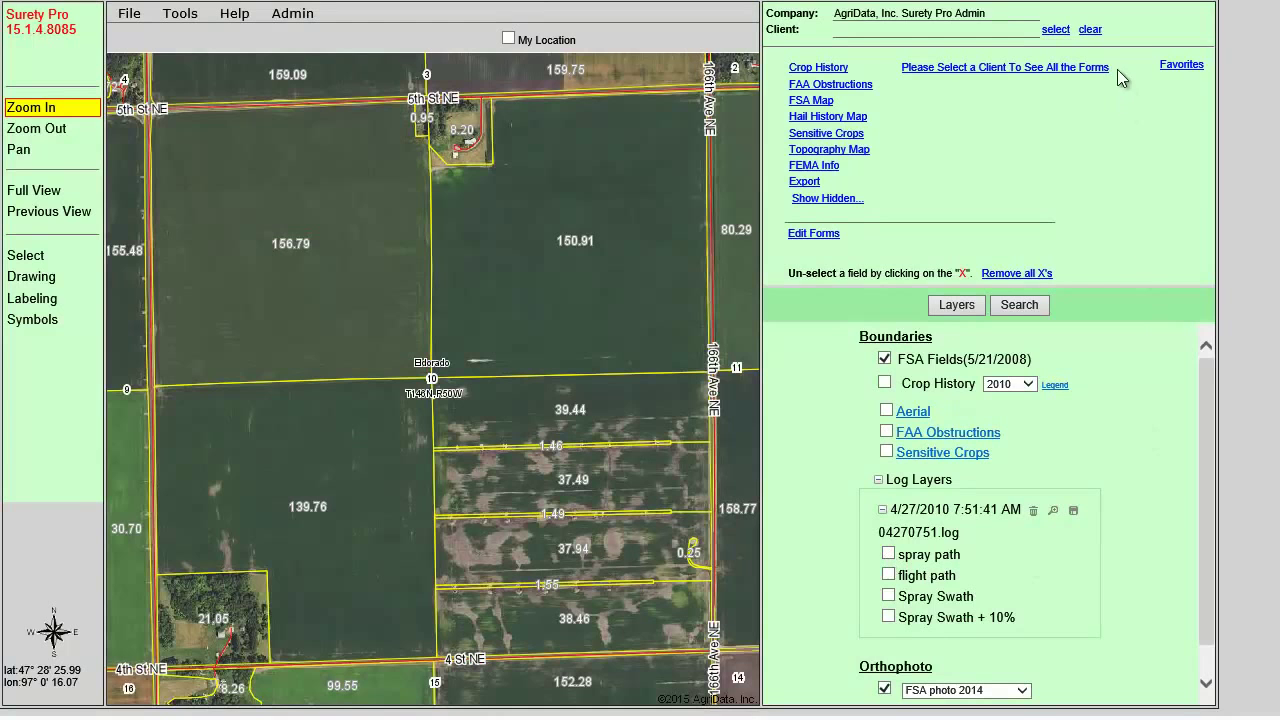
left_click(1056, 29)
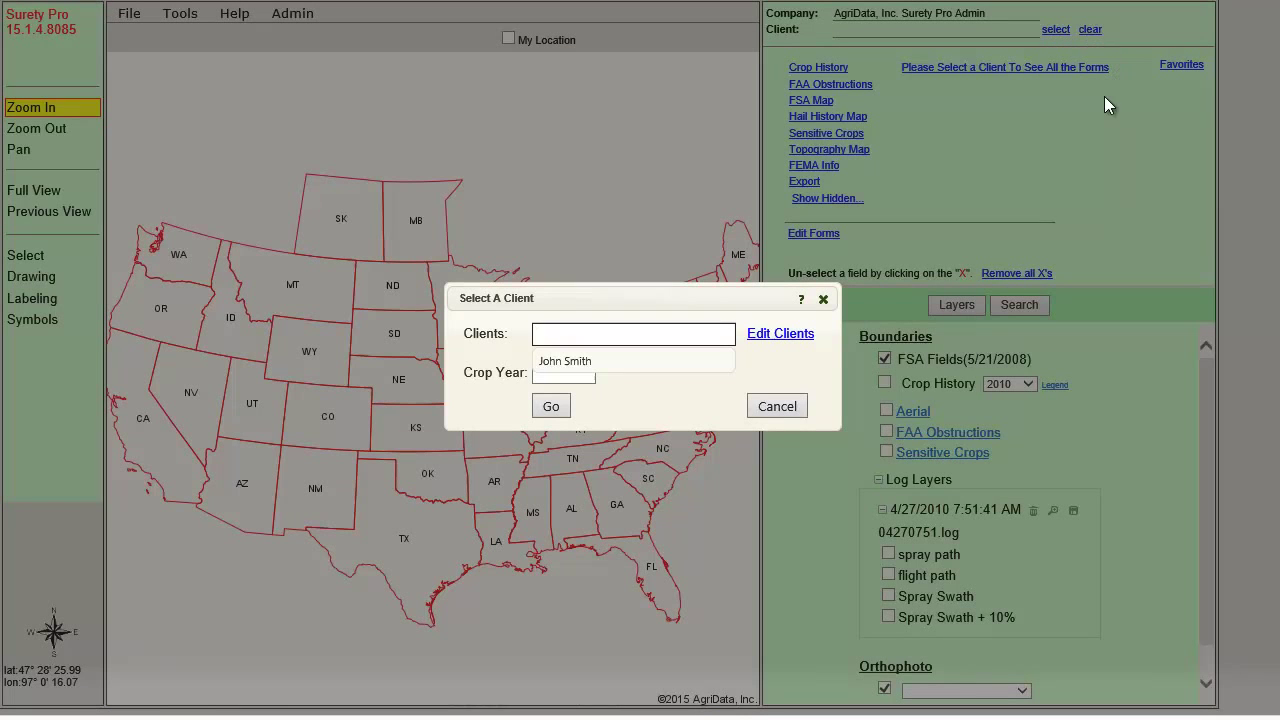
mouse_move(855, 340)
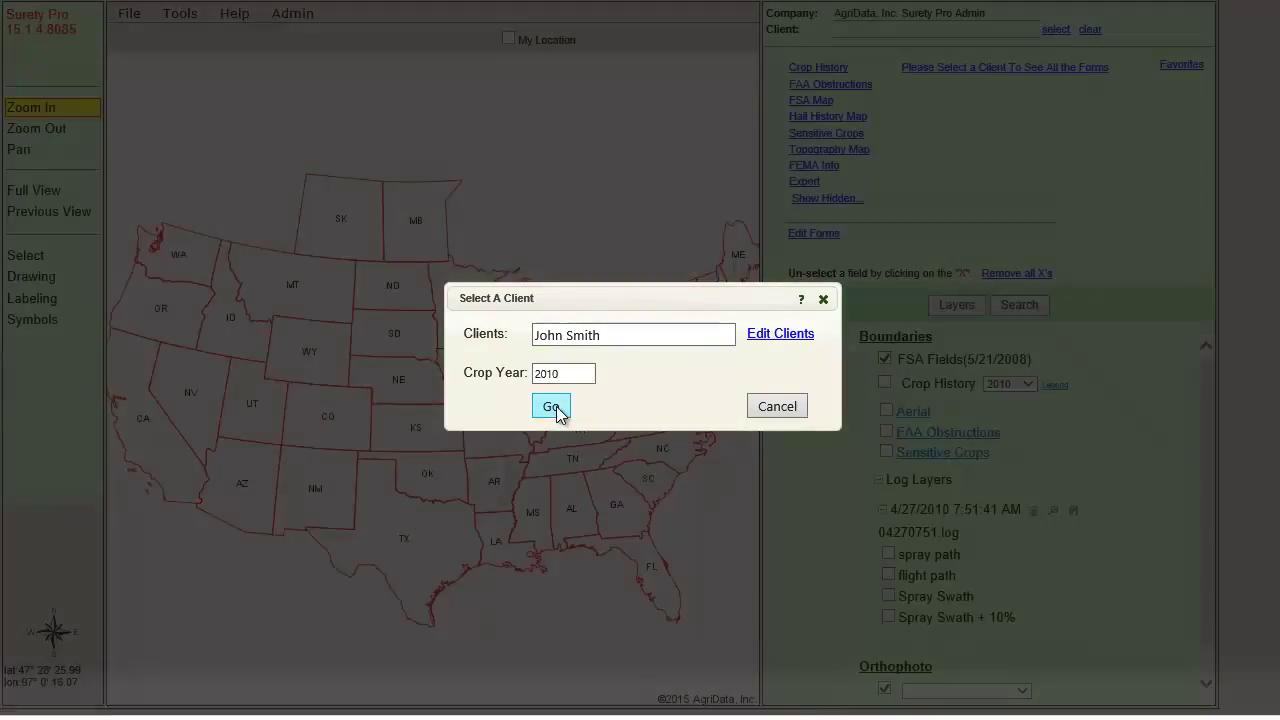
left_click(551, 406)
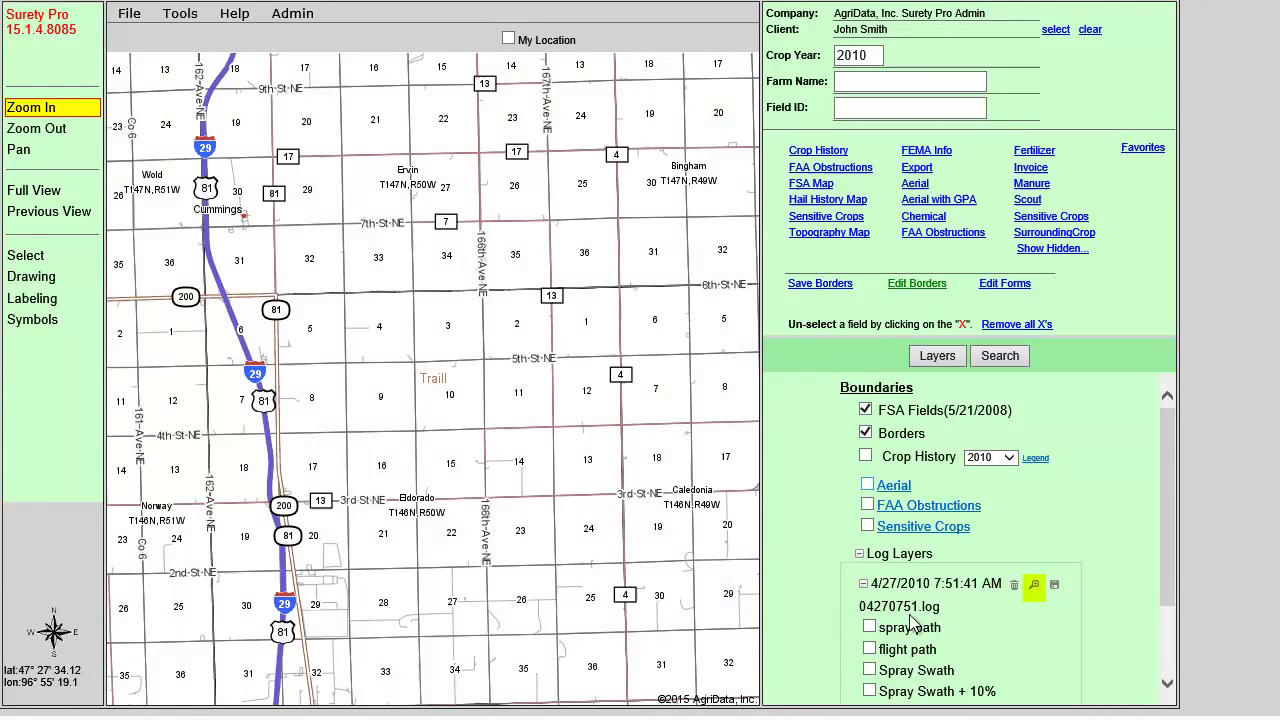
mouse_move(1034, 587)
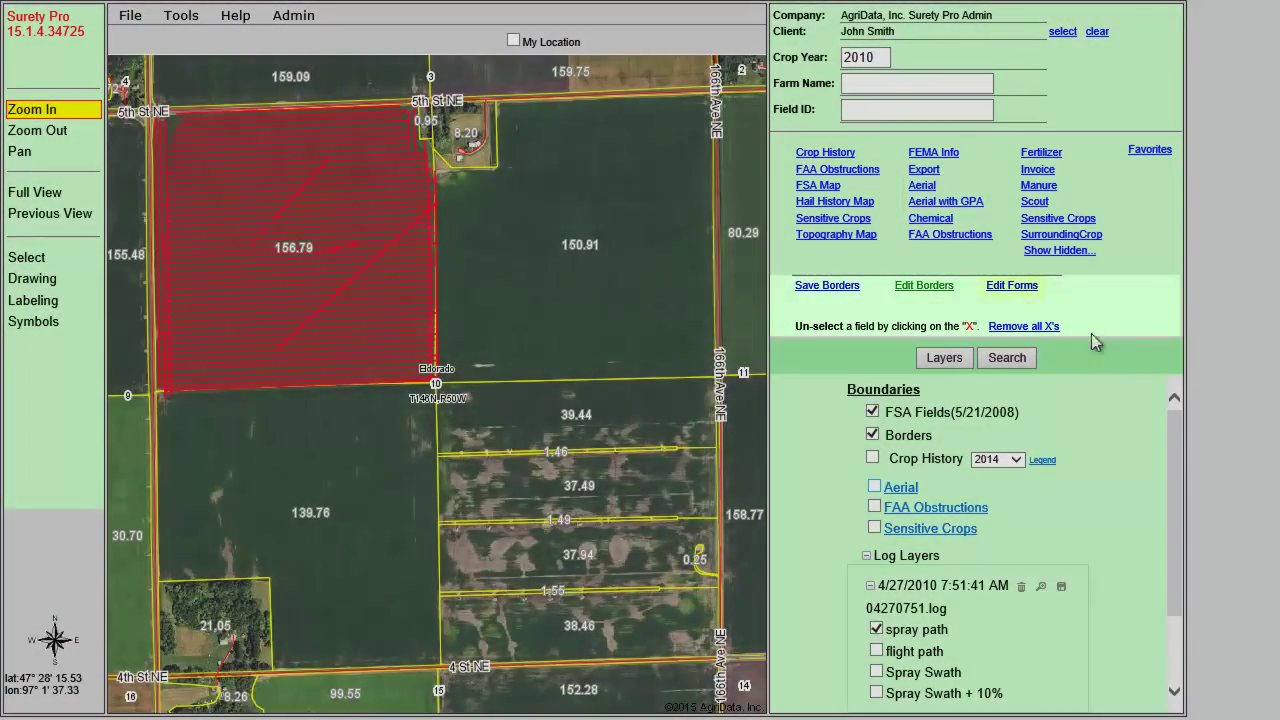
- Open John Smith's Aerial work order for Homestead NW Qtr. from the saved forms list
left_click(1012, 285)
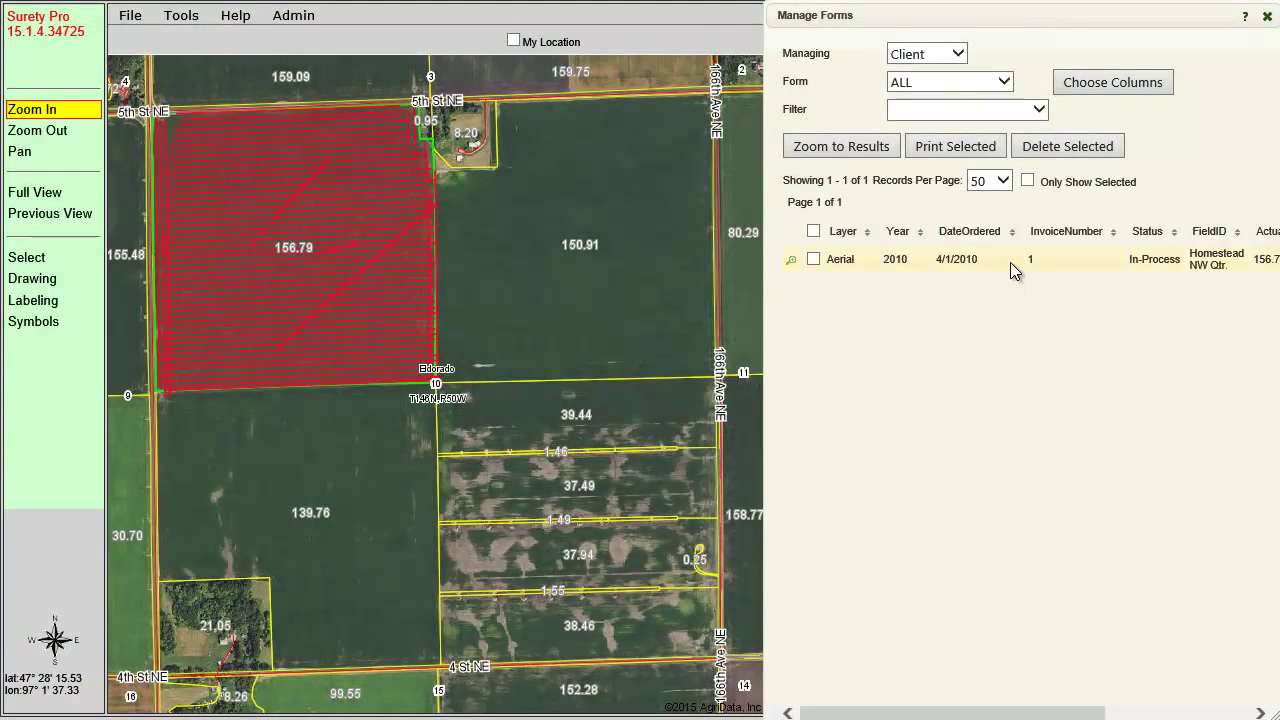
double_click(1030, 259)
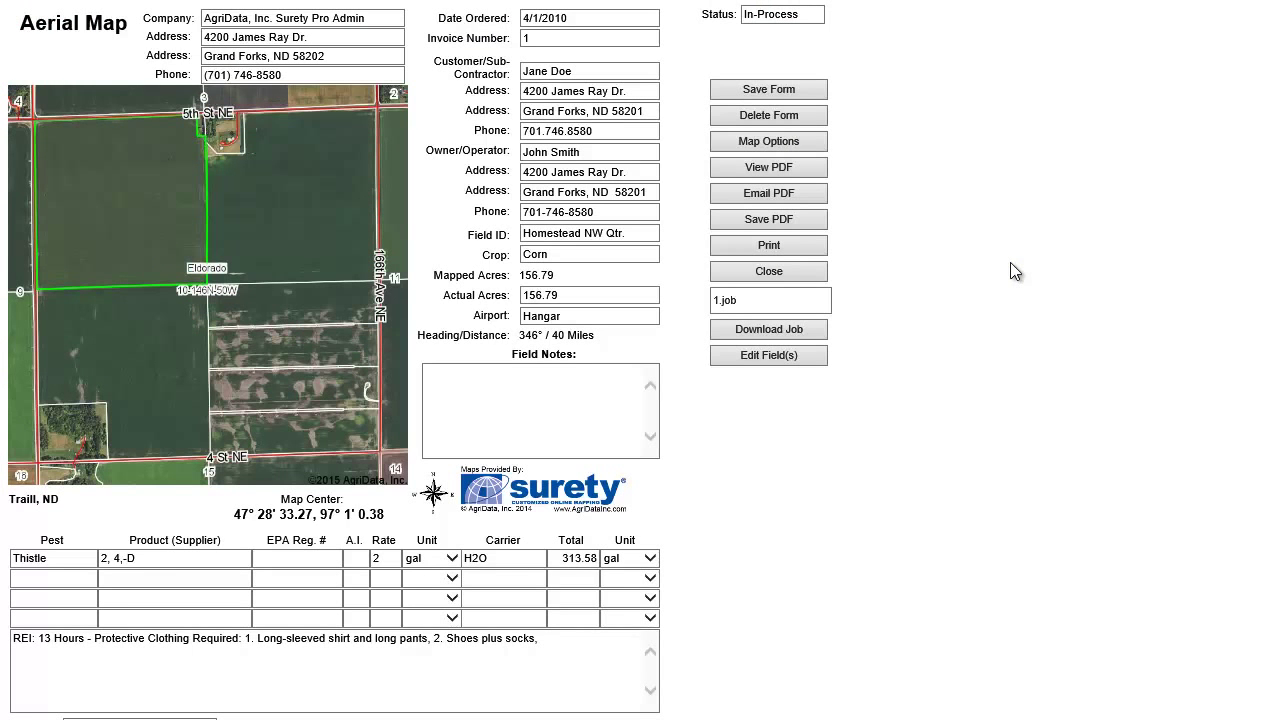
- Apply the 4/27/2010 spray log's swath plus 10% coverage and set the order's status to Complete
scroll("down", 3)
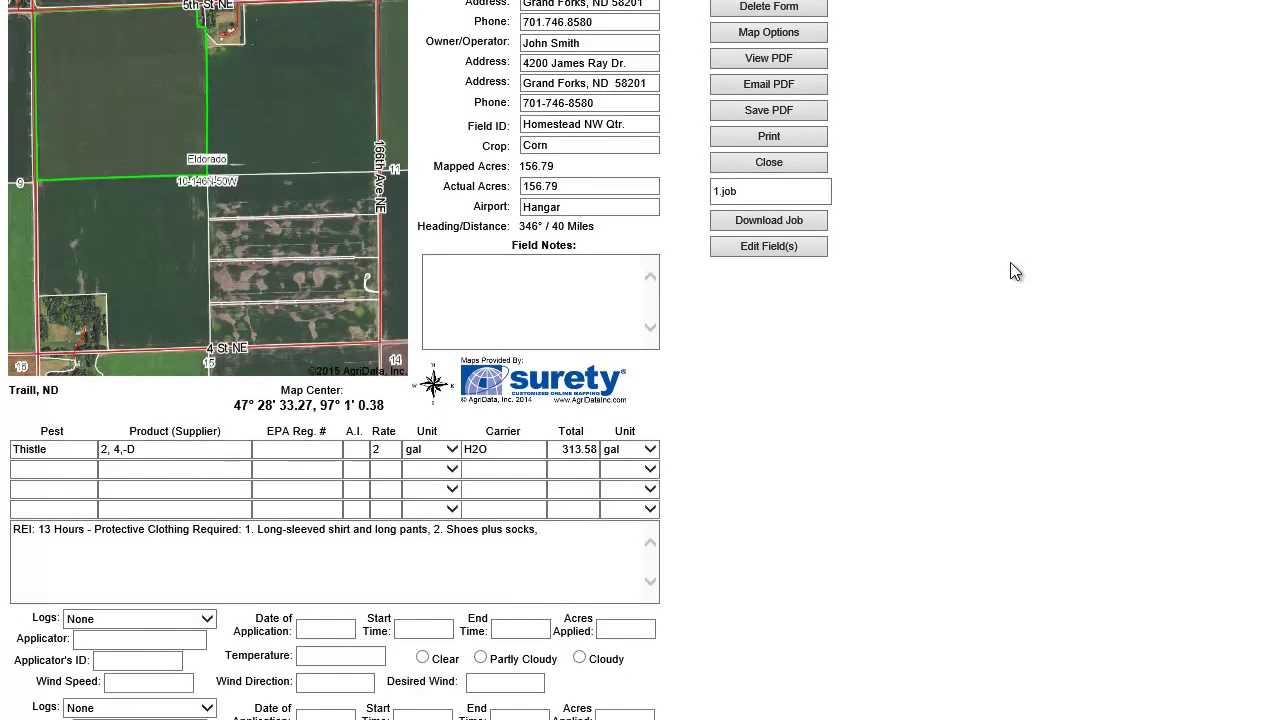
mouse_move(222, 645)
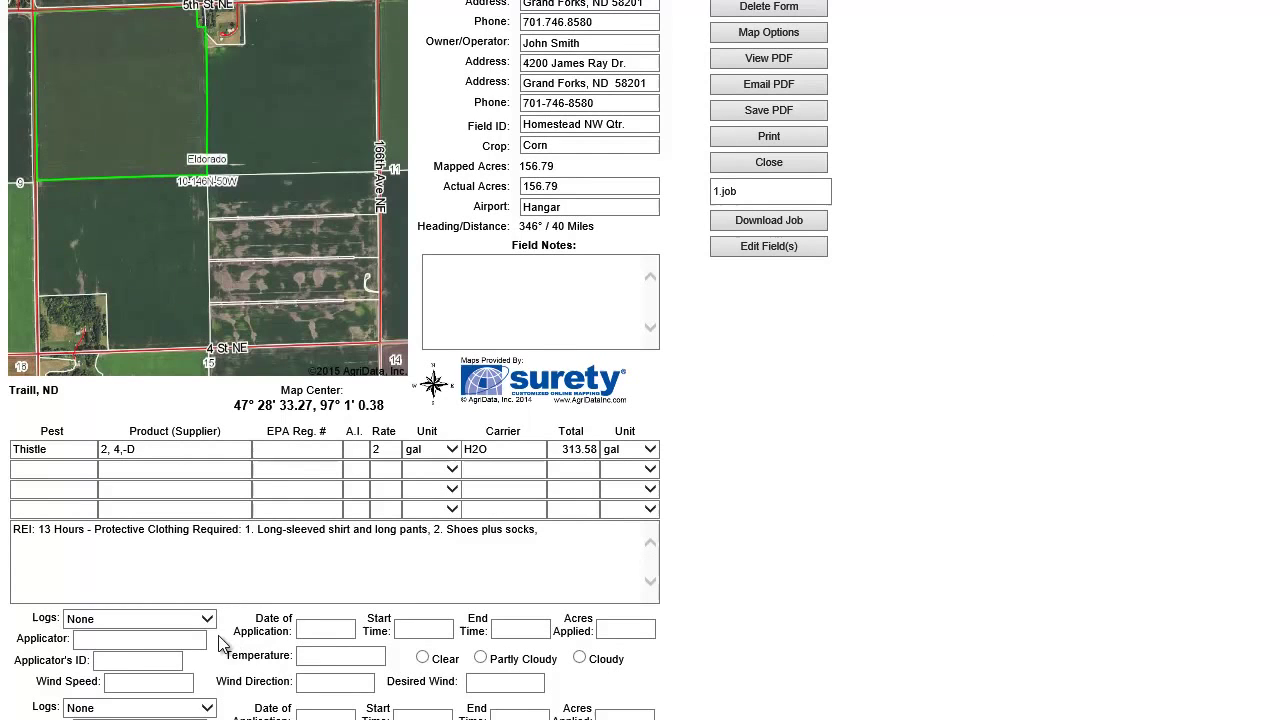
left_click(138, 618)
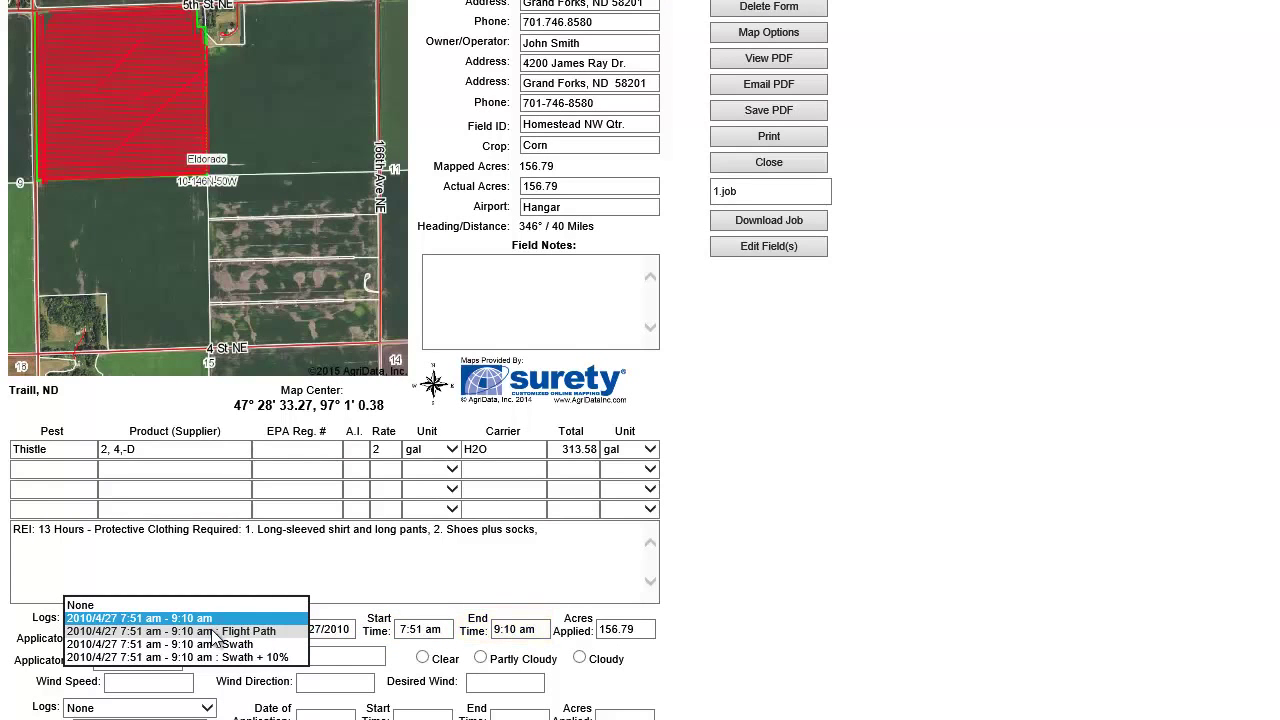
left_click(180, 655)
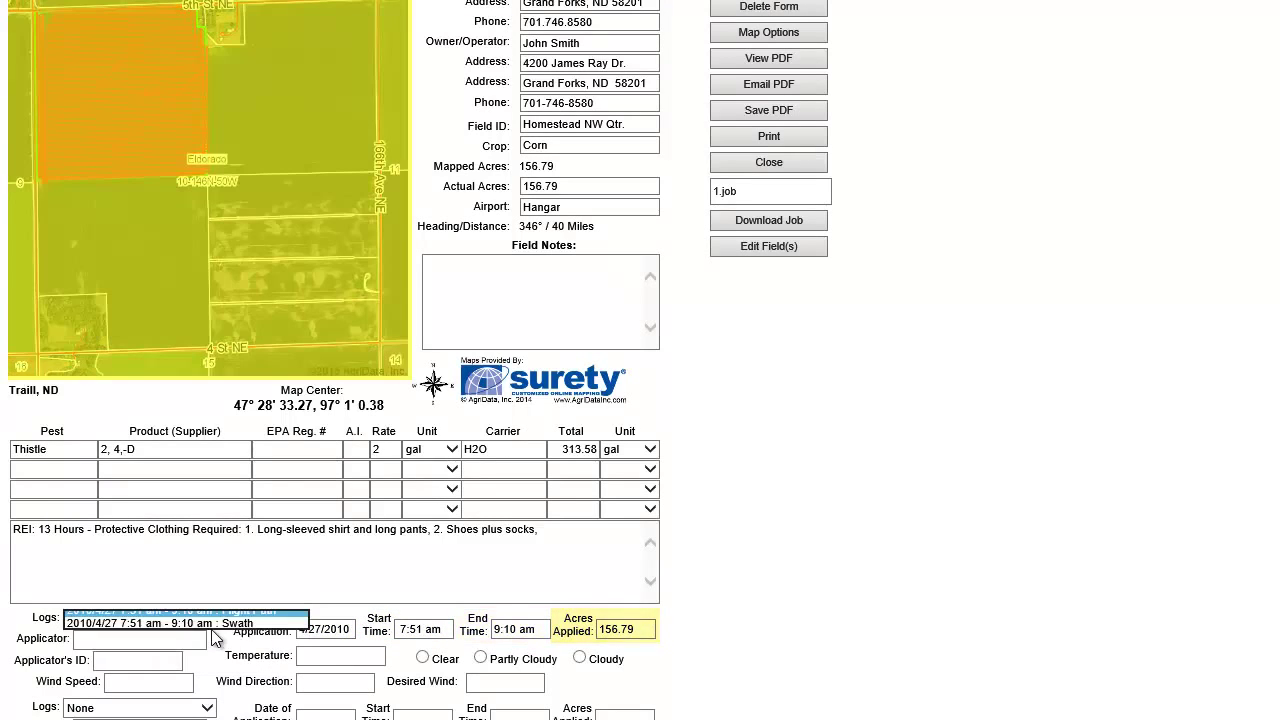
left_click(185, 623)
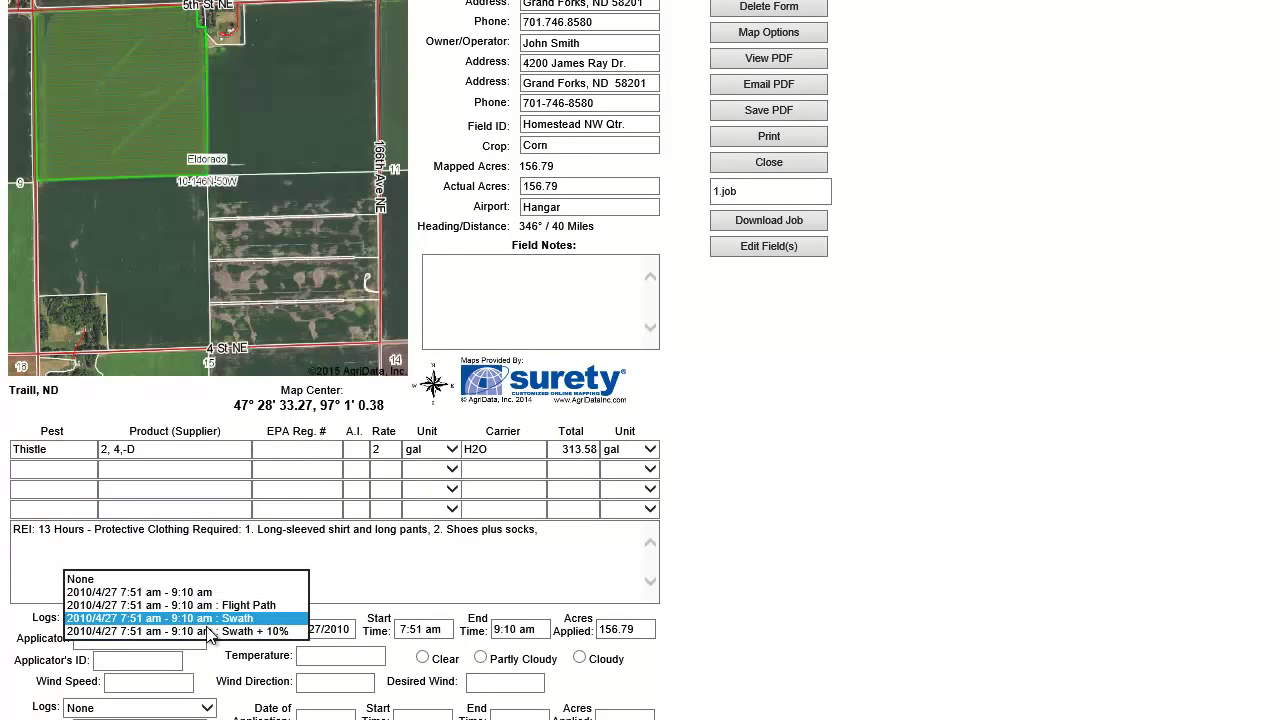
left_click(158, 619)
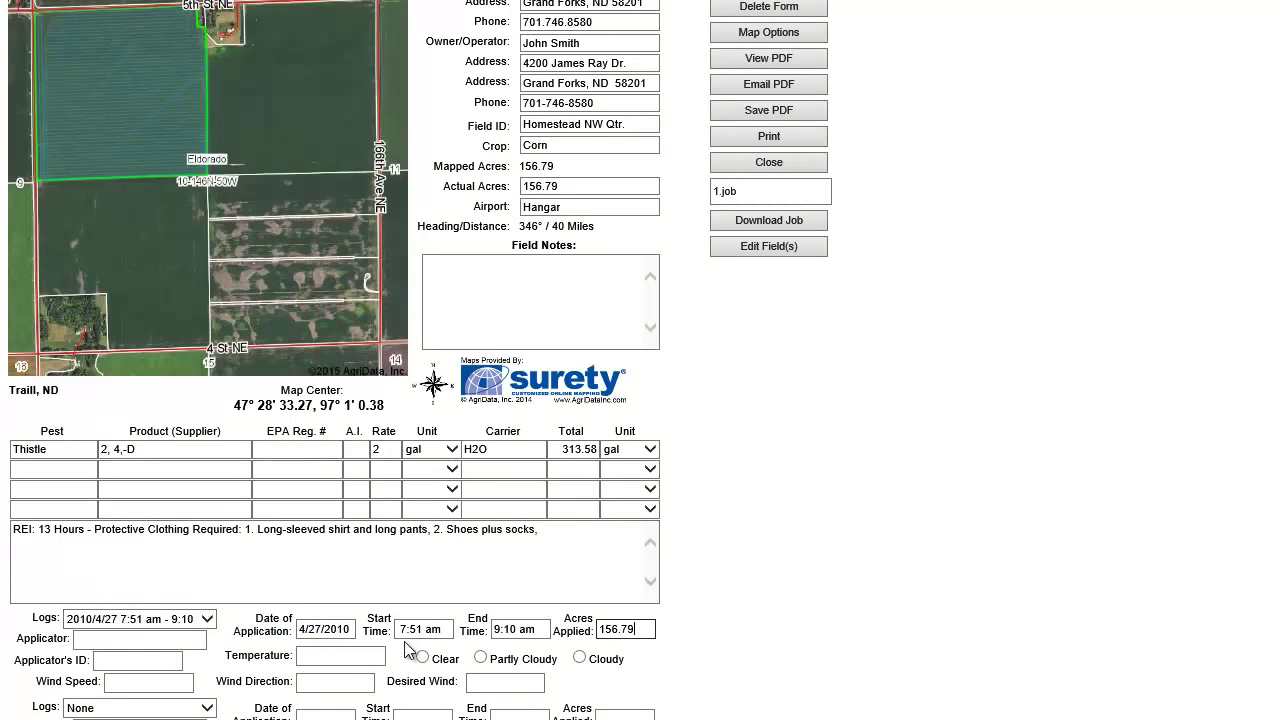
left_click(827, 14)
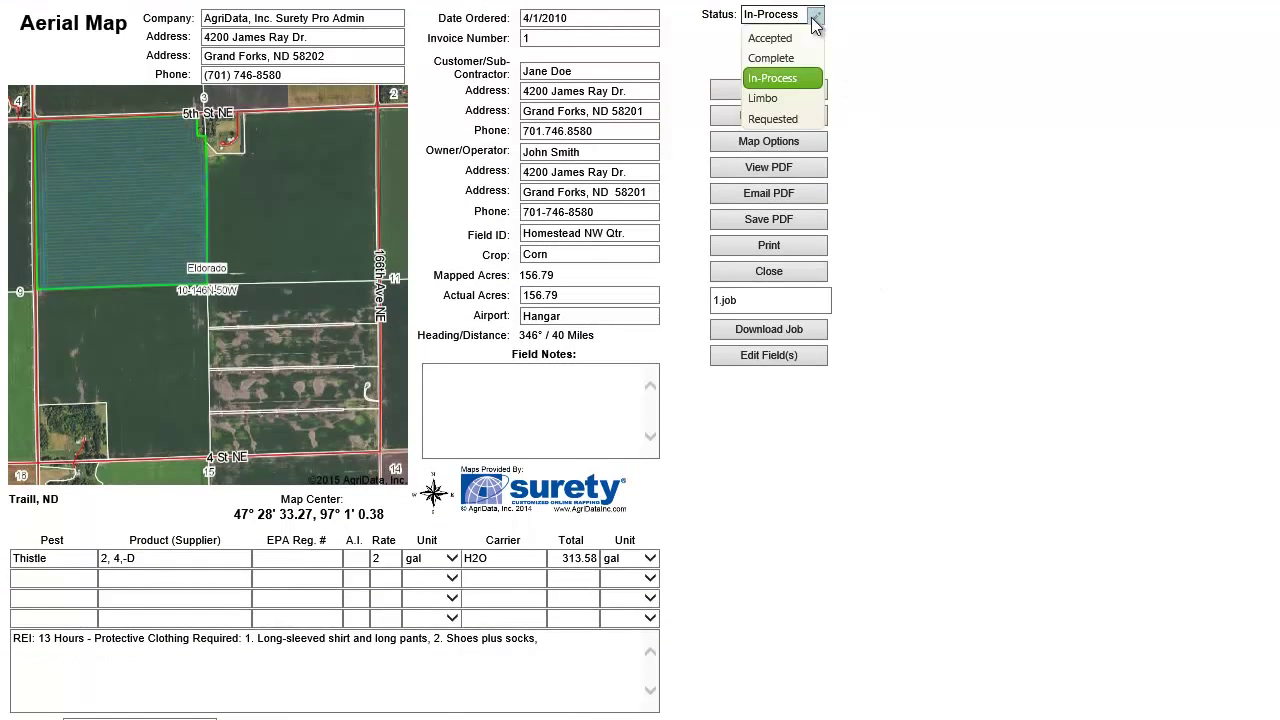
left_click(768, 89)
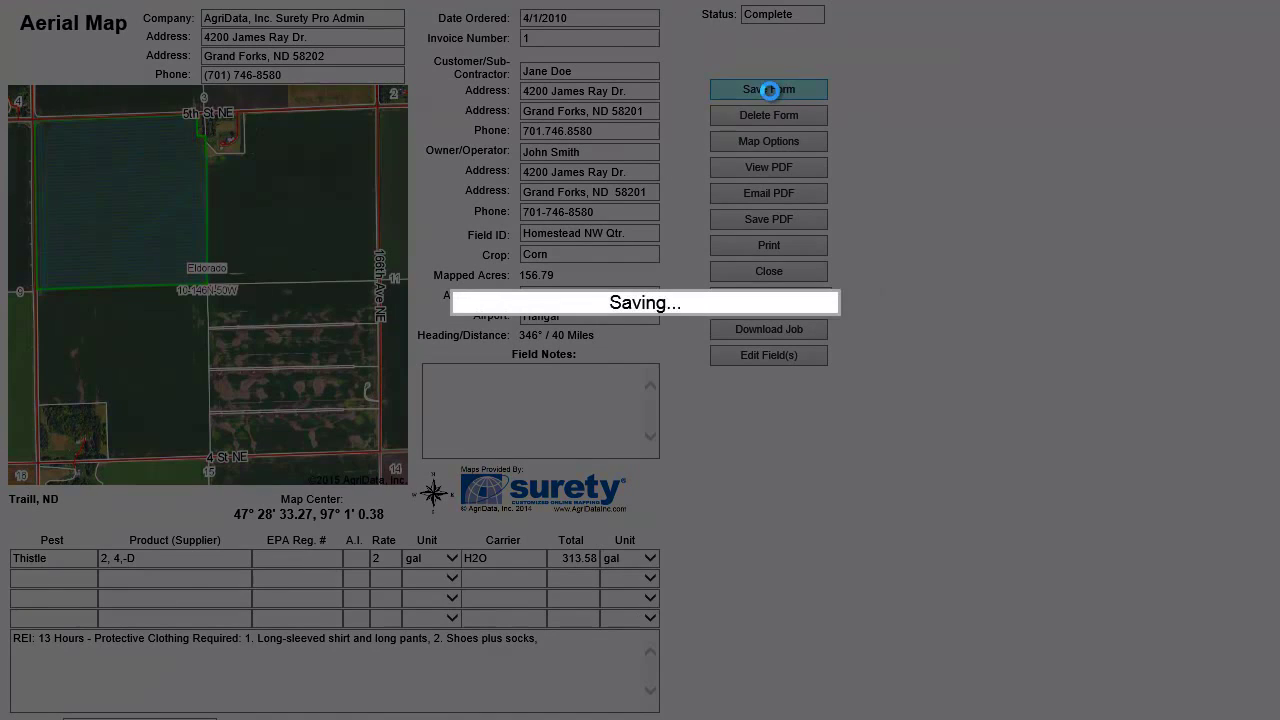